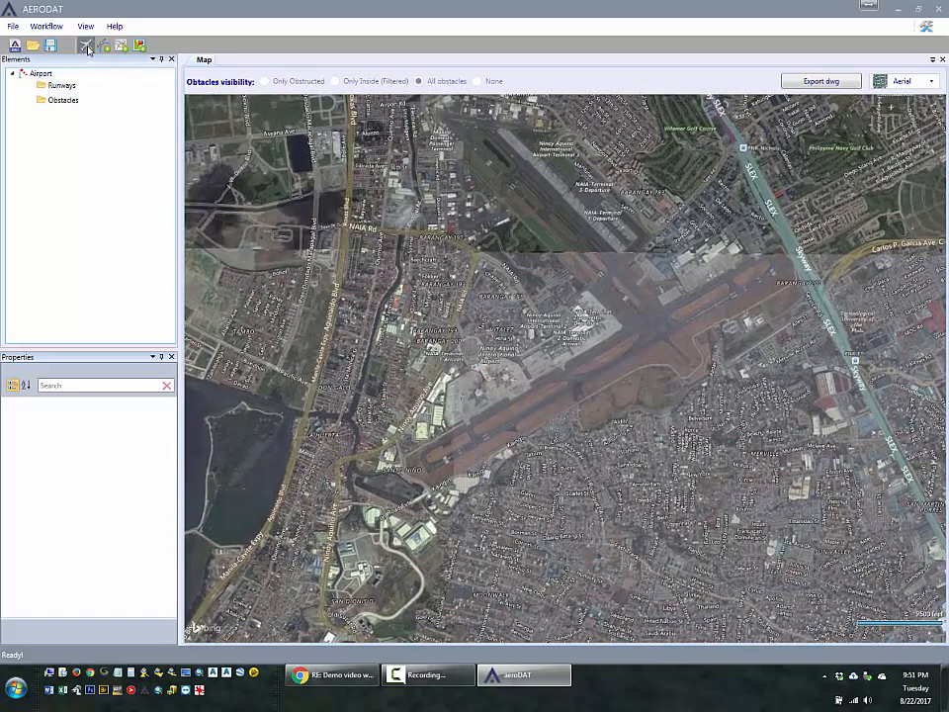
- Open the reference coordinate settings and review NAD83 US State Plane, Alaska Zone 4, US survey feet
click(85, 45)
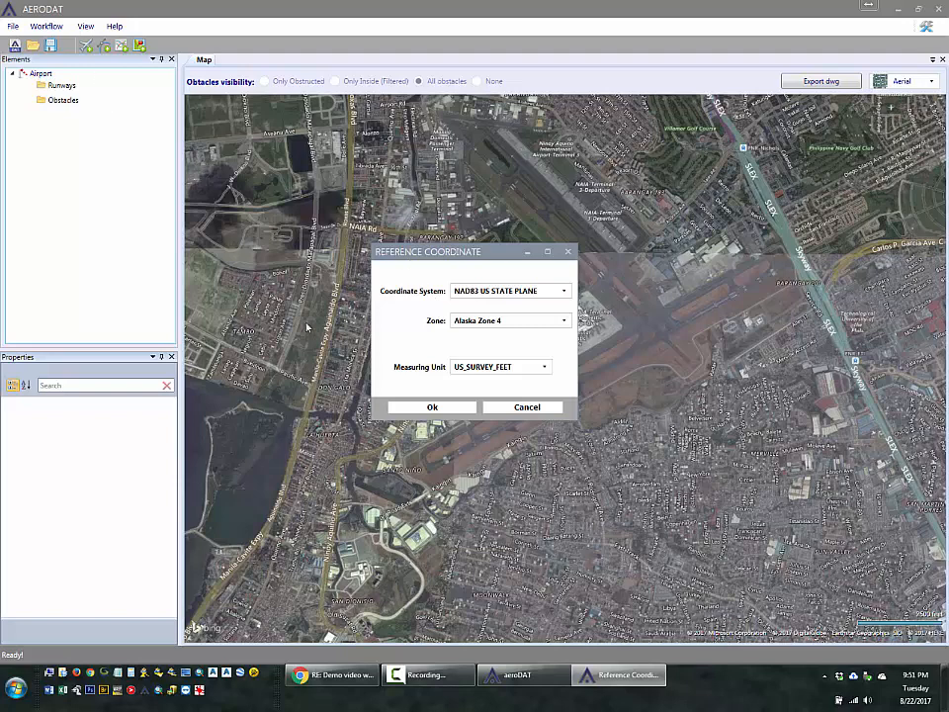
click(563, 290)
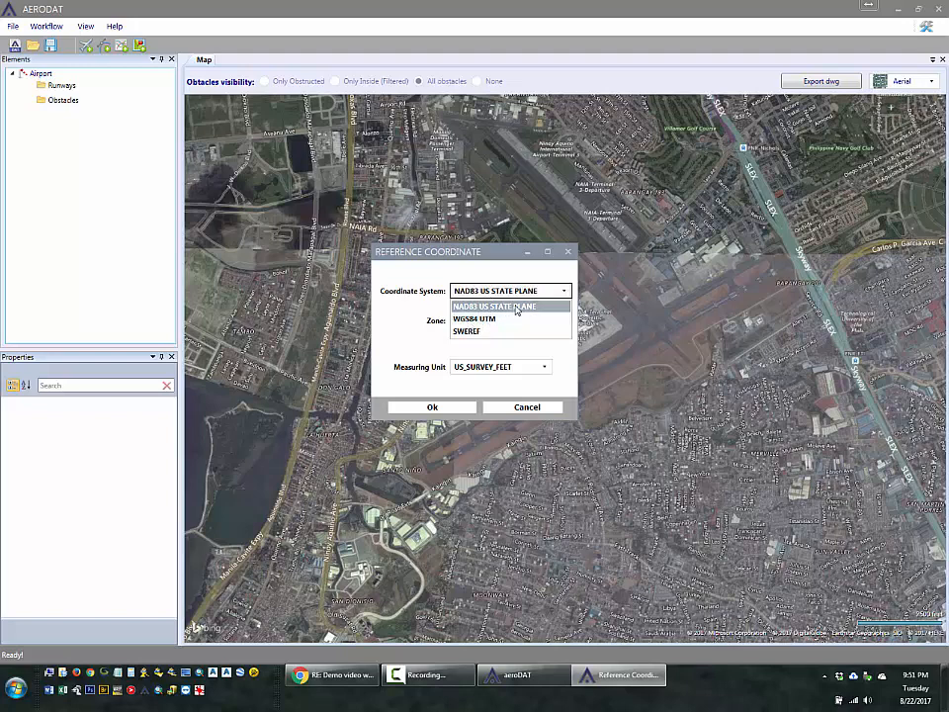
mouse_move(474, 319)
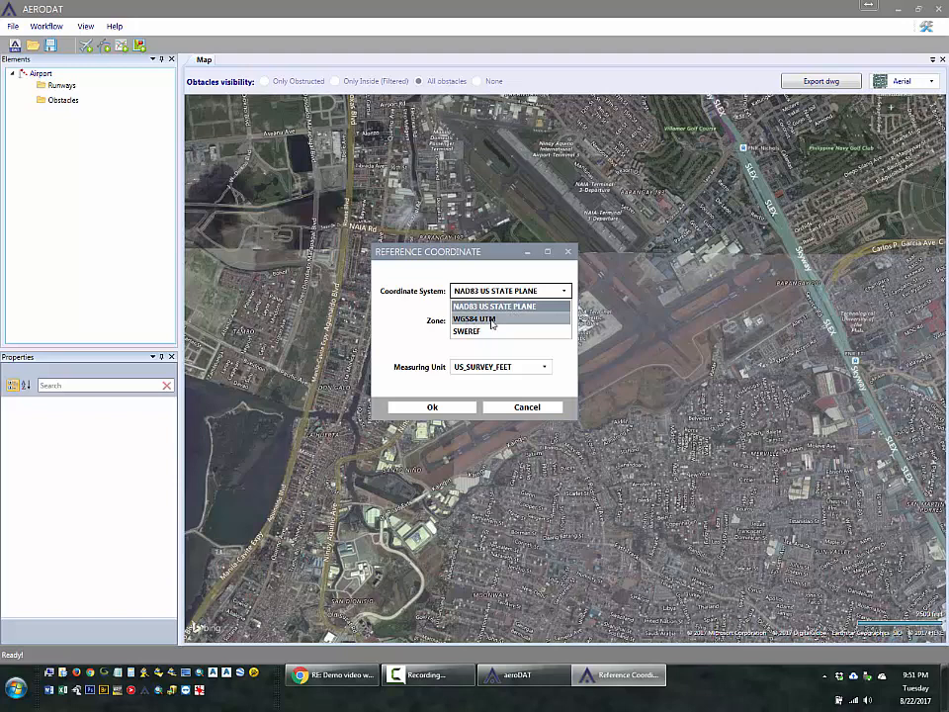
mouse_move(465, 331)
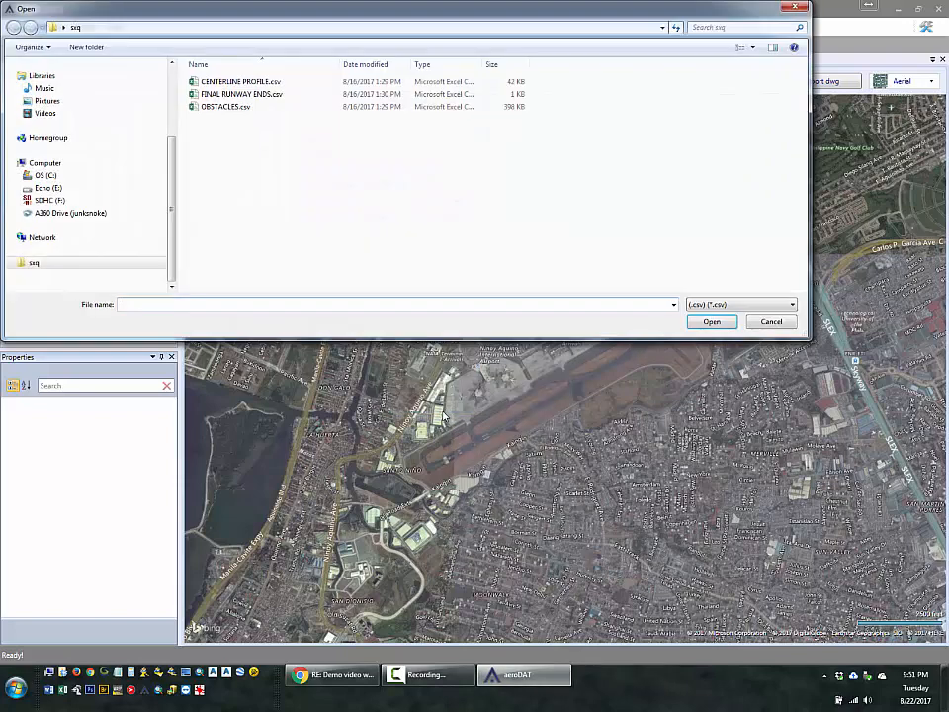
- Import the two runway end points from FINAL RUNWAY ENDS.csv with column order Pt, Y, X, Z, Desc
click(241, 93)
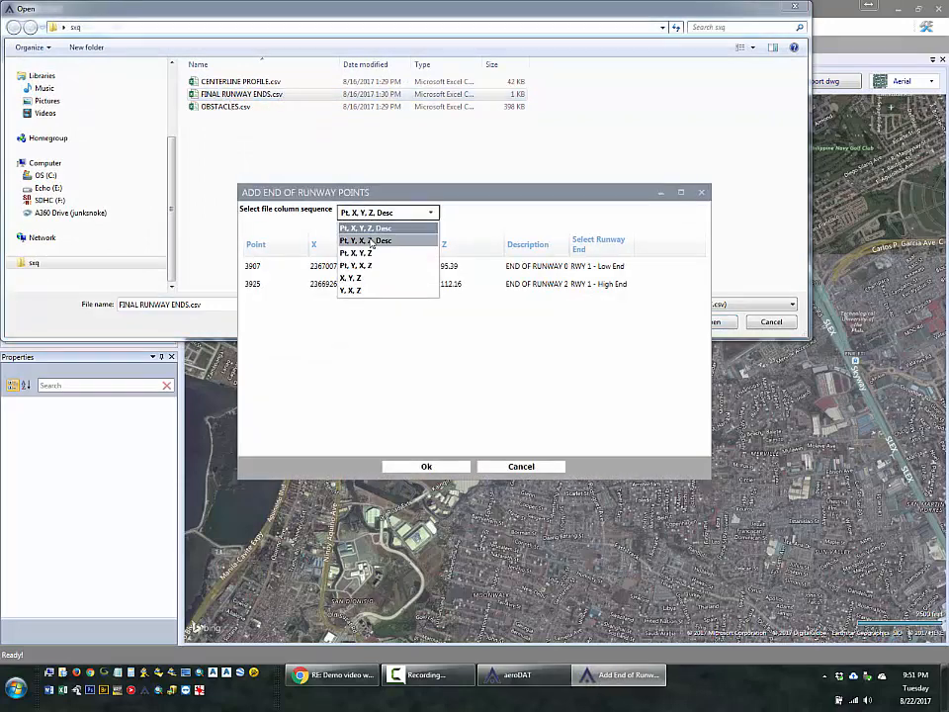
click(365, 241)
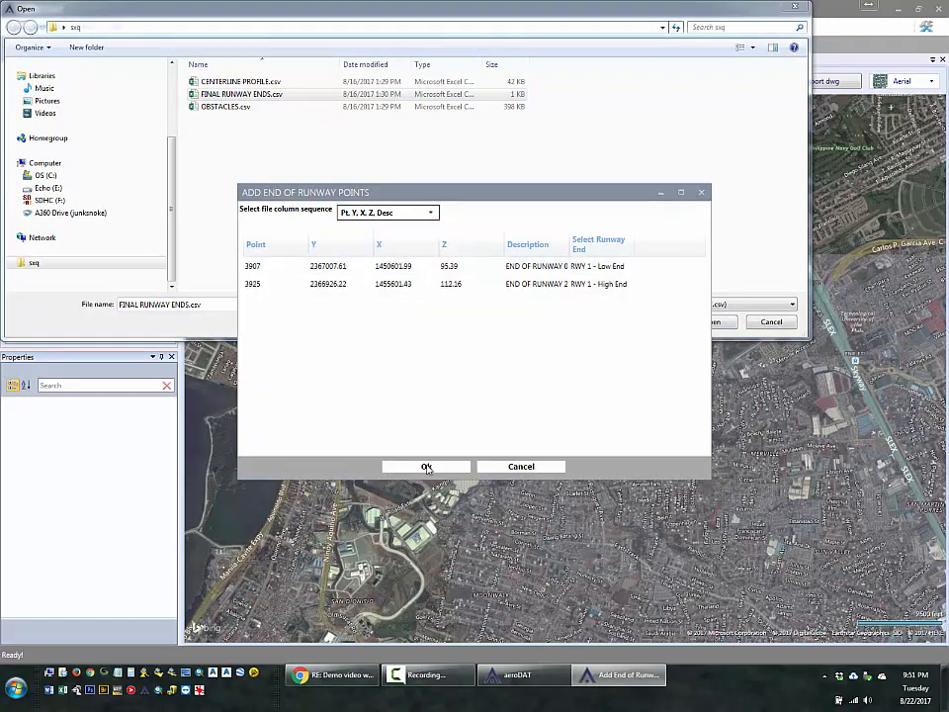
click(426, 466)
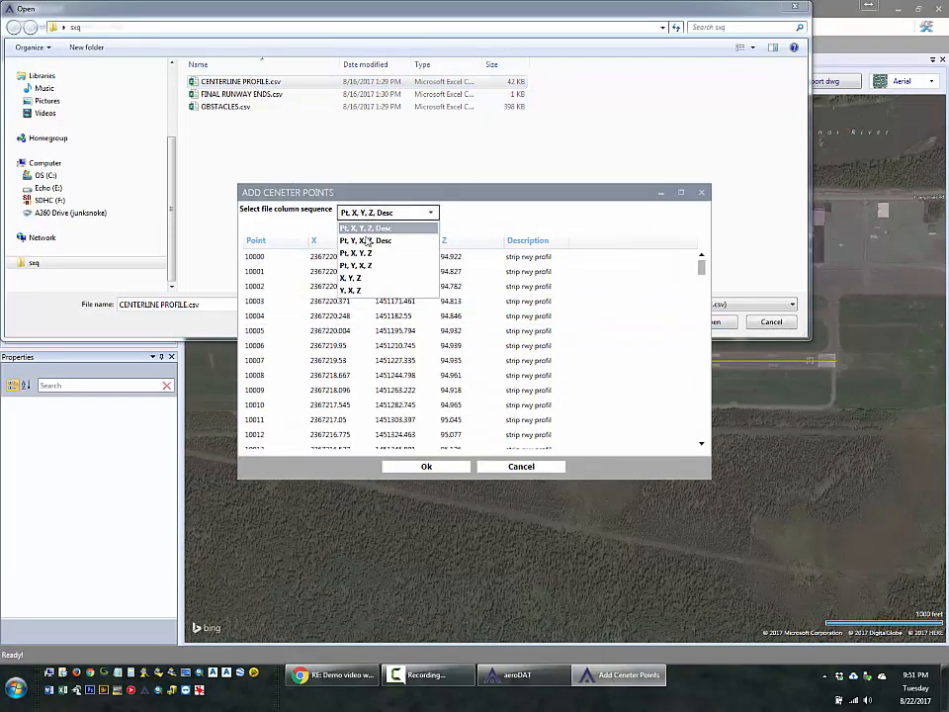
- Import the 51 centerline points as Runway 3907/3925 and view its centerline profile section
click(385, 240)
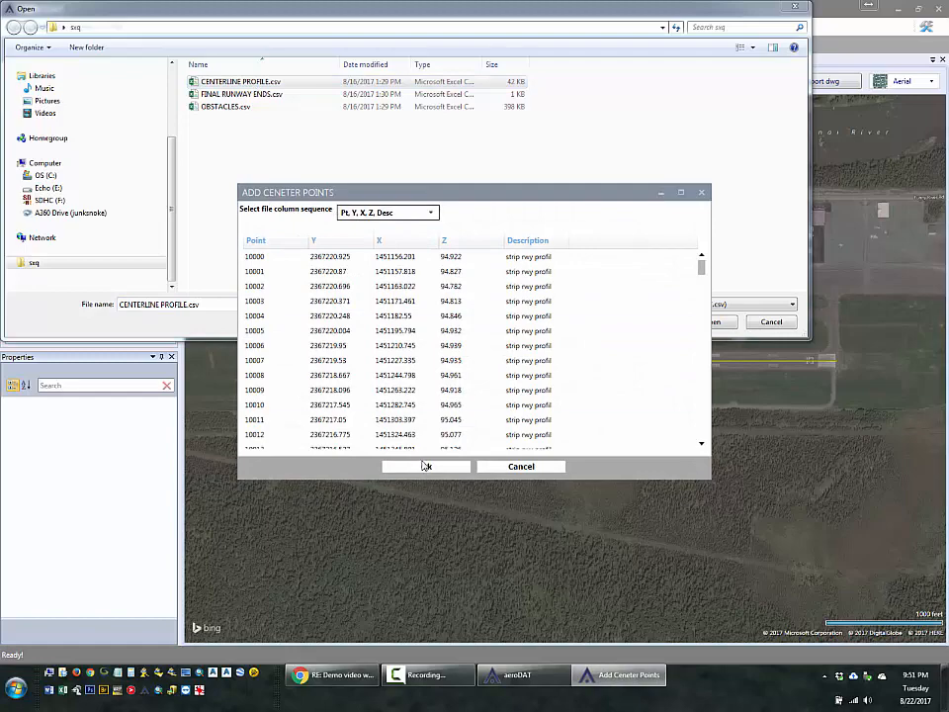
click(425, 466)
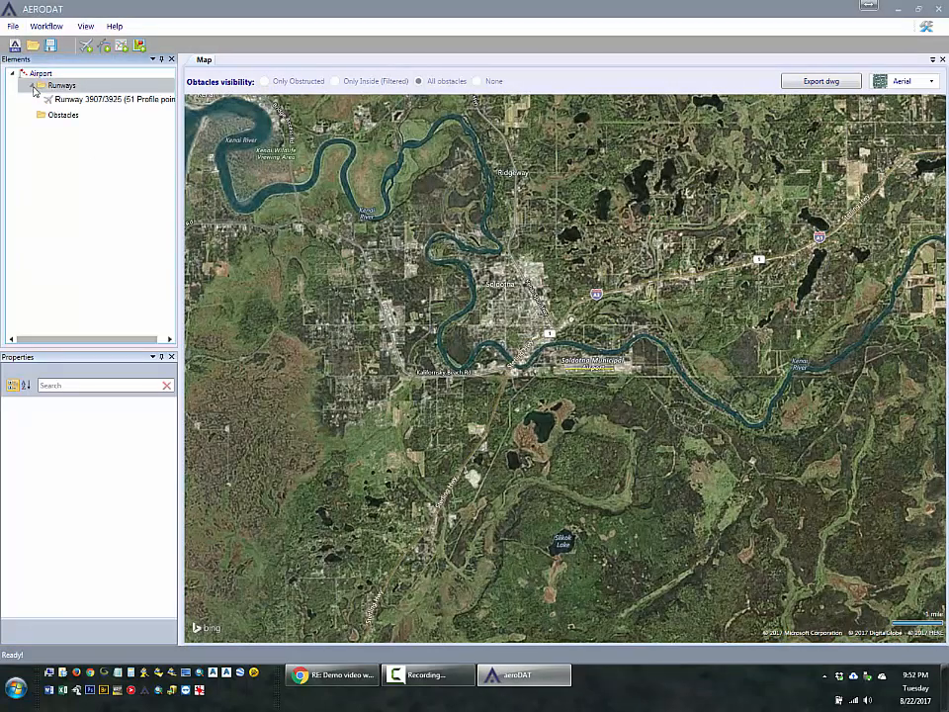
right_click(114, 98)
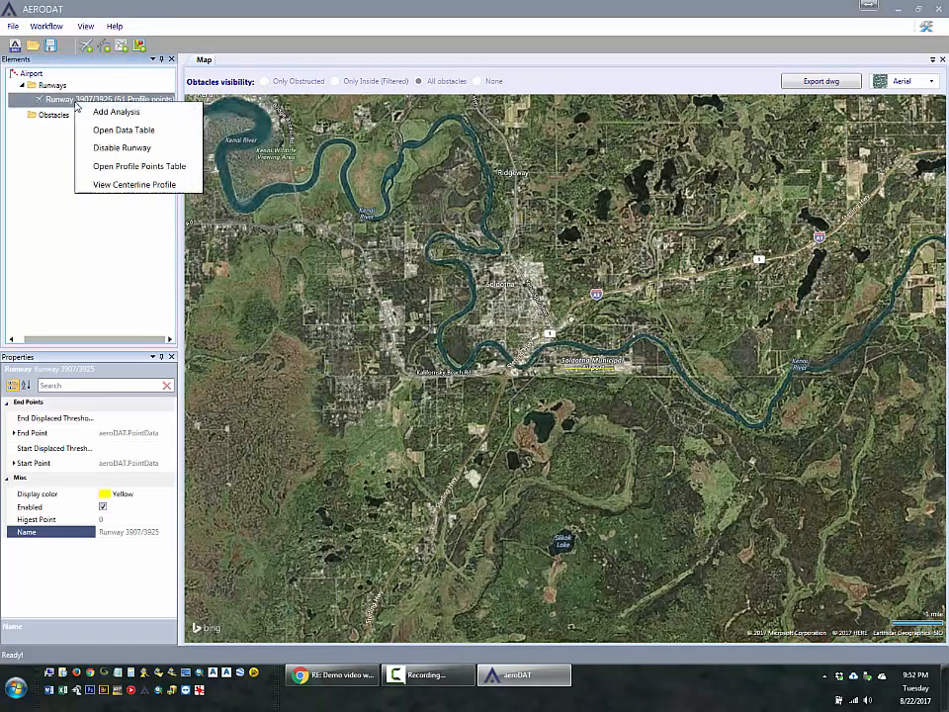
click(133, 185)
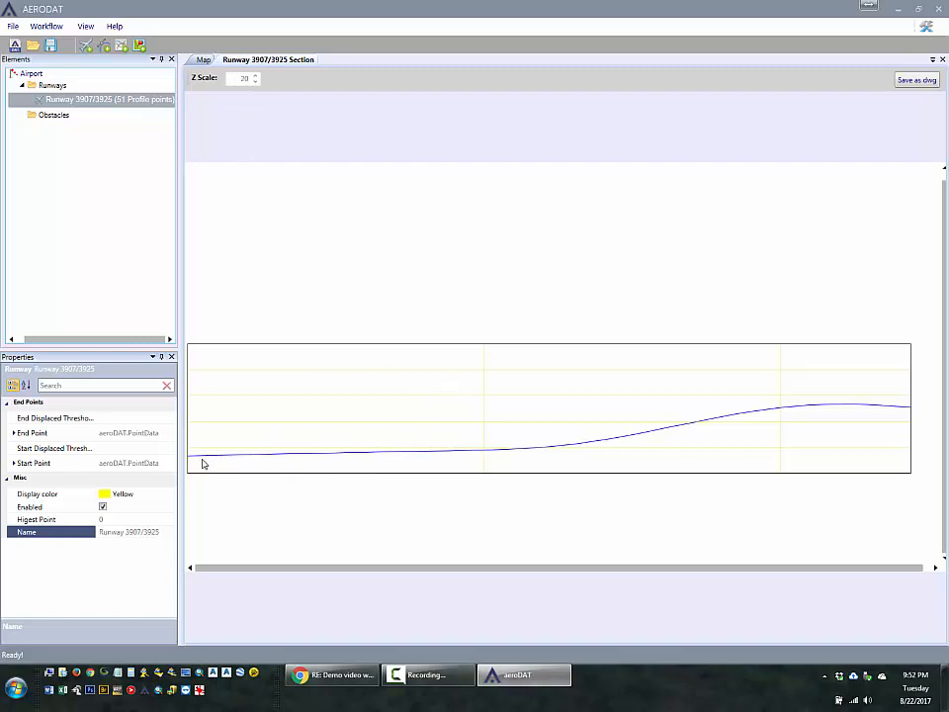
mouse_move(216, 462)
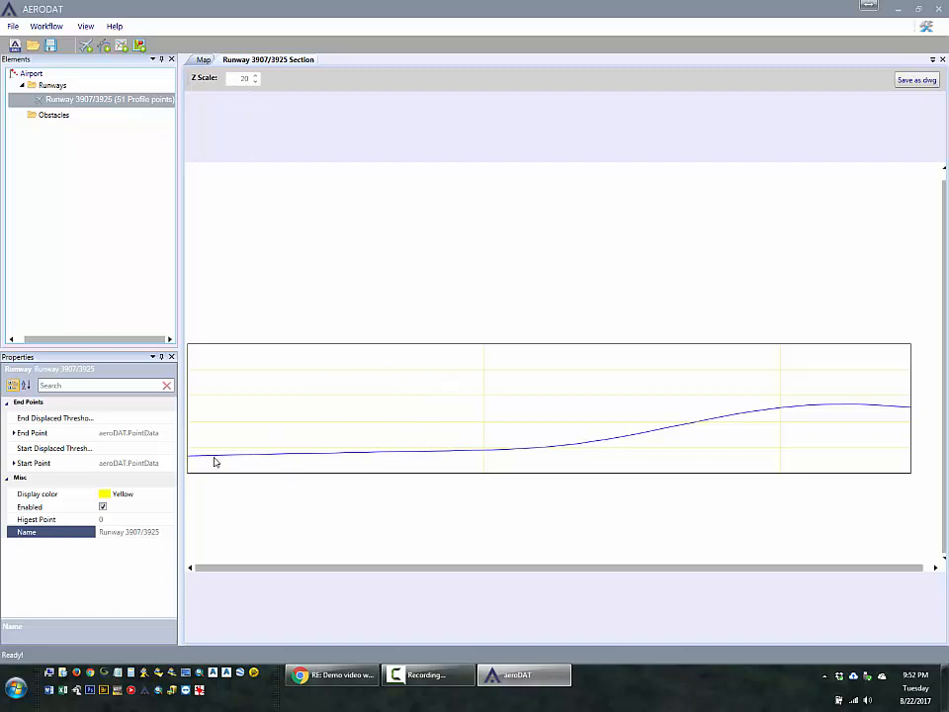
mouse_move(841, 412)
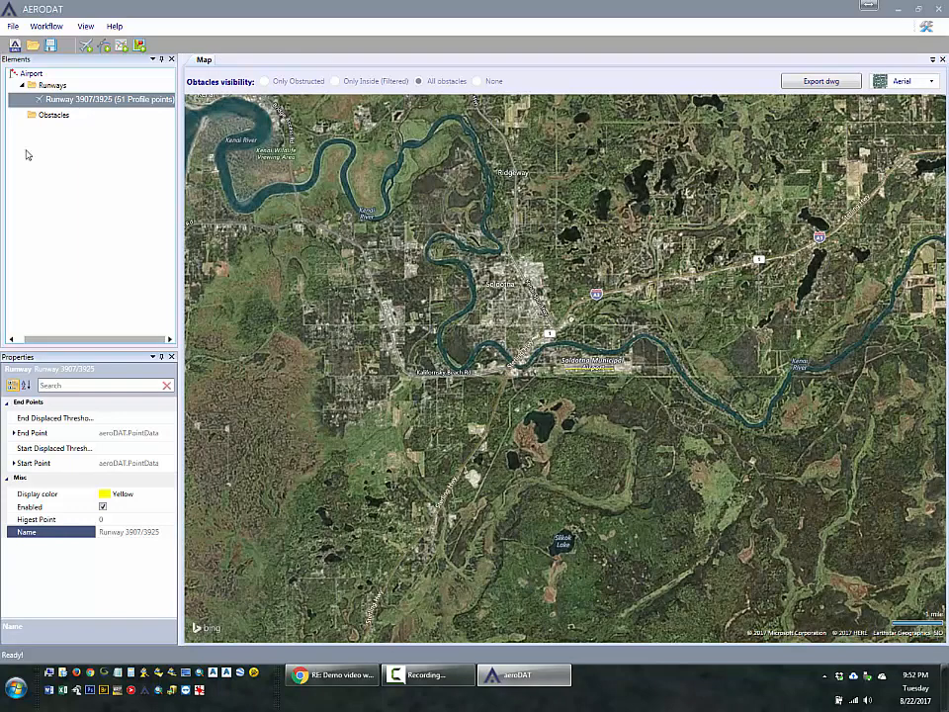
- Add ICAO Annex 14 CAT II/III code 3,4 (Runways 07 and 25) and AC vertically guided analyses
right_click(109, 99)
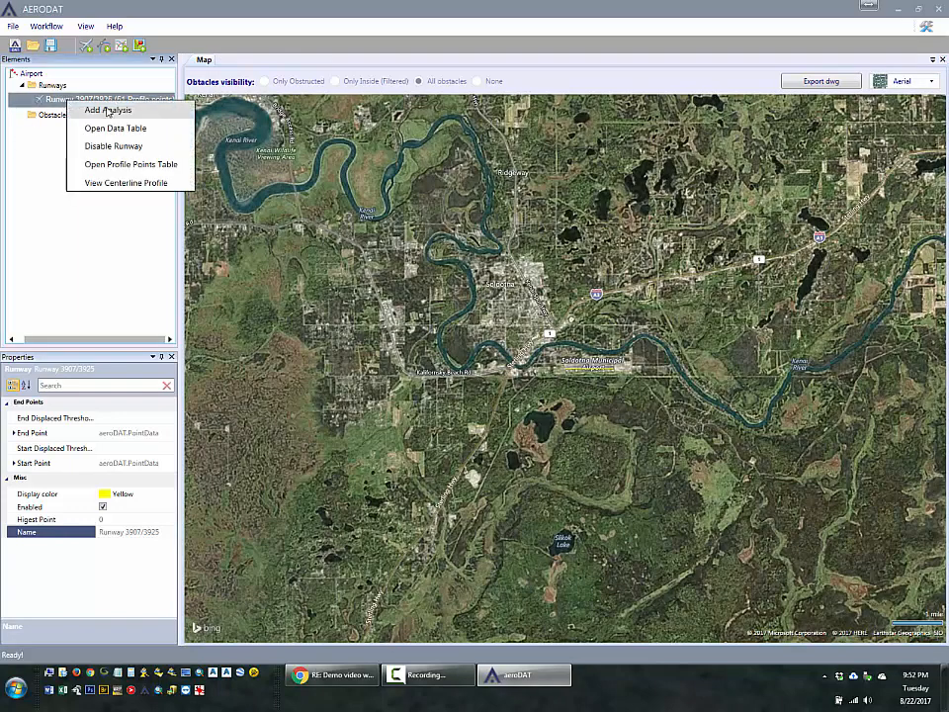
click(108, 110)
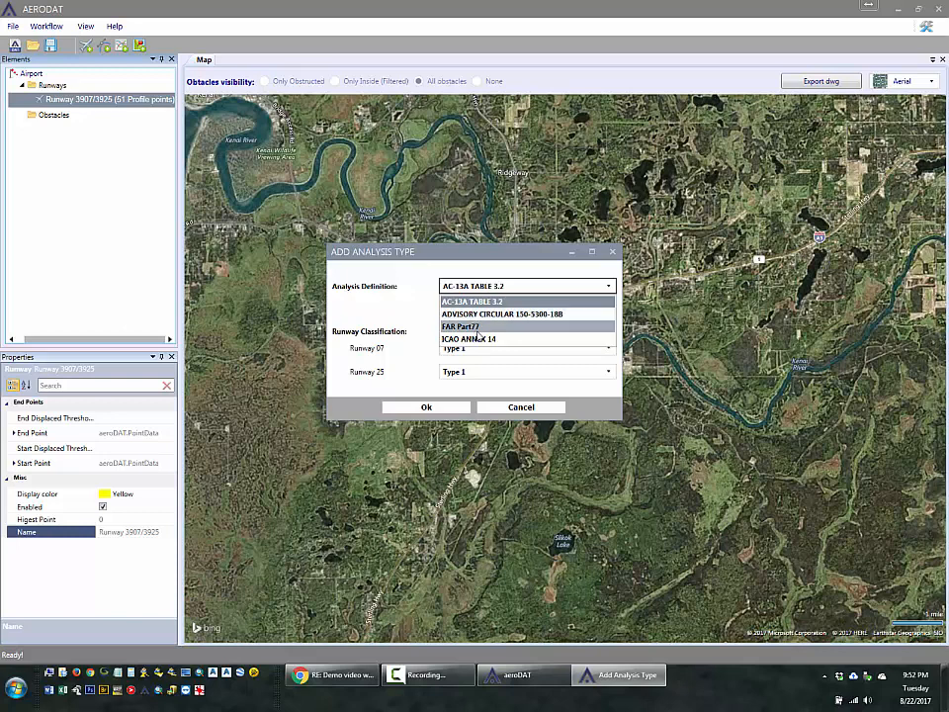
mouse_move(467, 338)
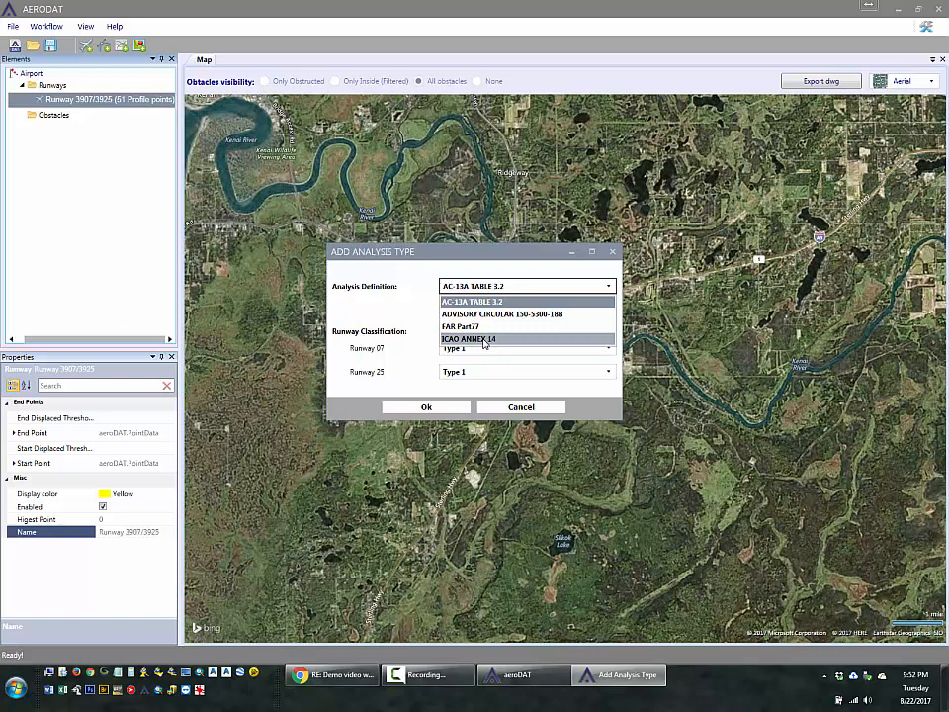
click(467, 338)
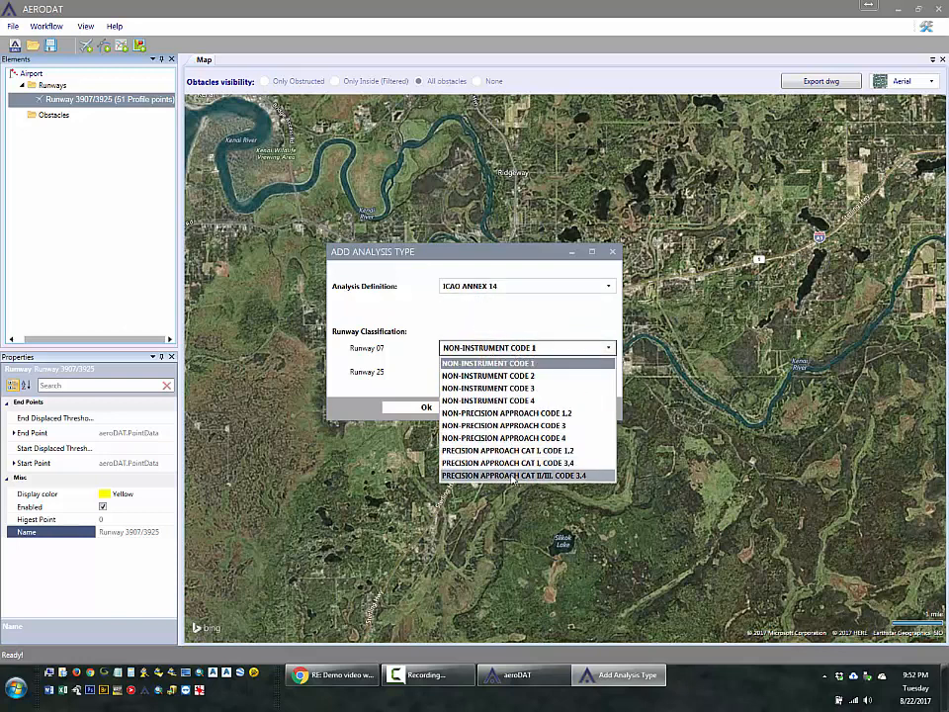
click(513, 476)
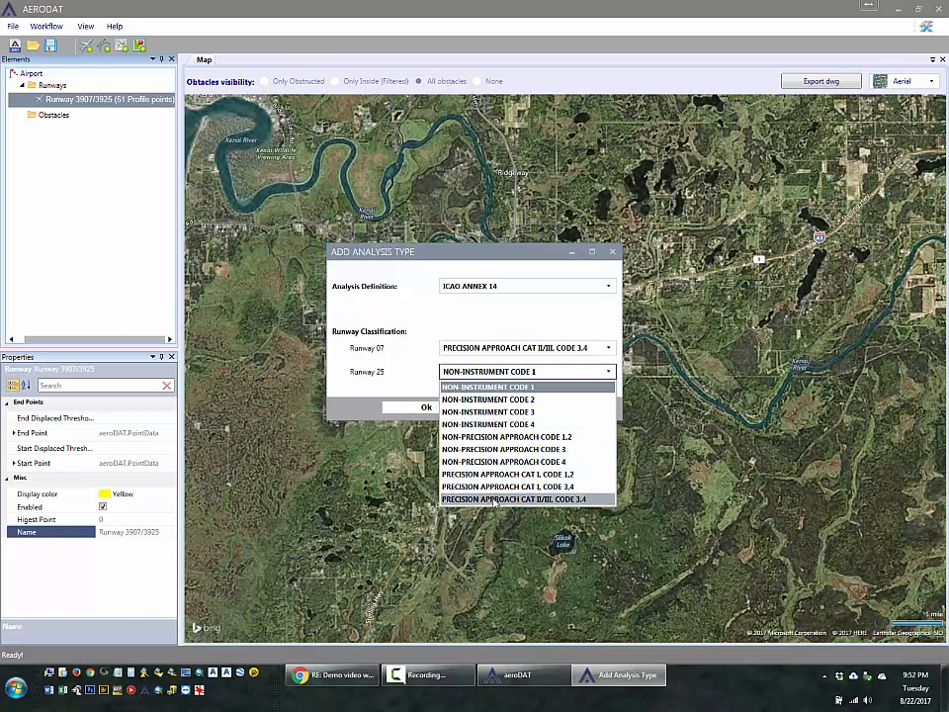
click(513, 498)
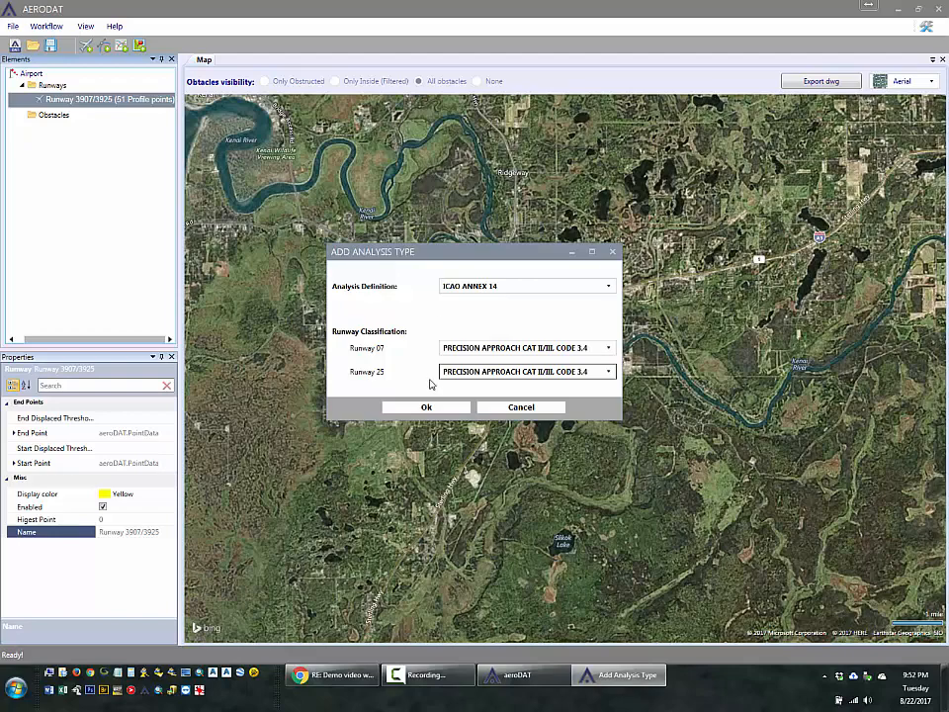
click(426, 406)
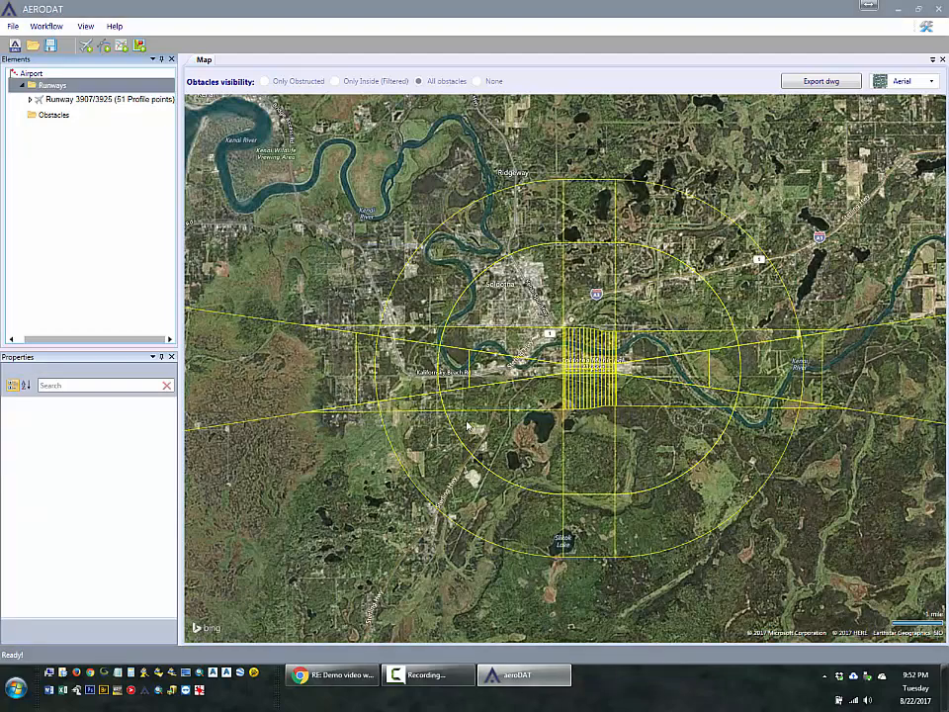
scroll(down, 3)
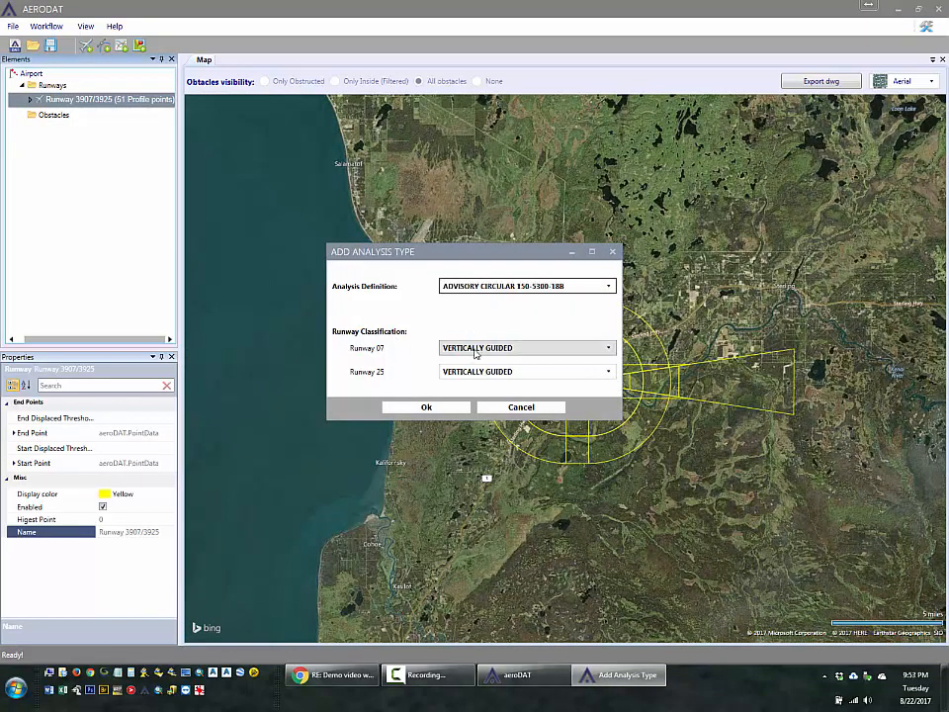
click(426, 406)
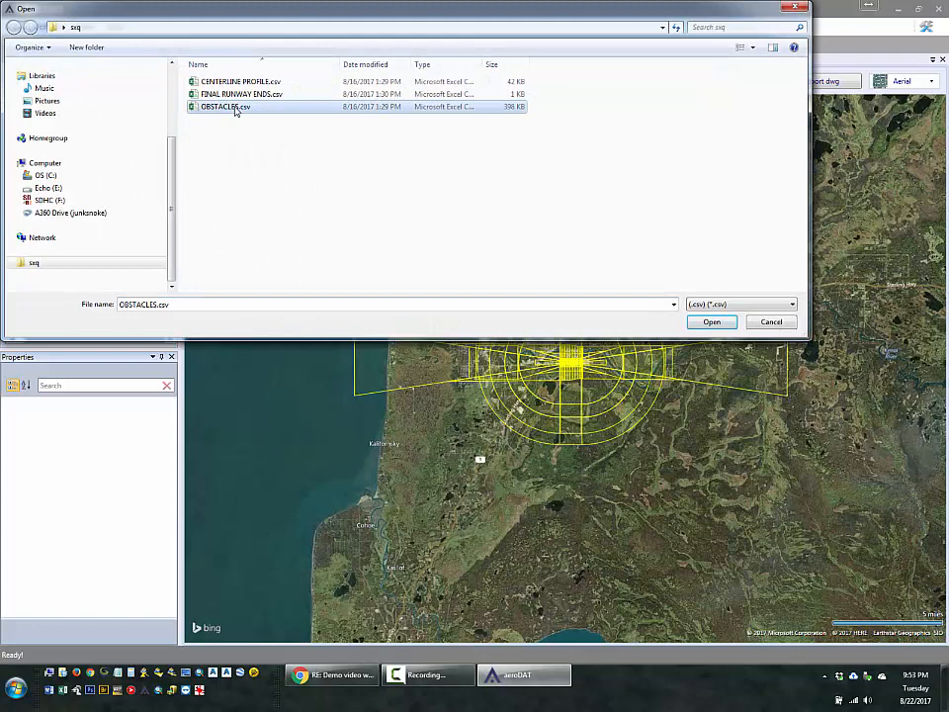
- Import the obstacle points from OBSTACLES.csv using column order Pt, Y, X, Z, Desc
click(710, 321)
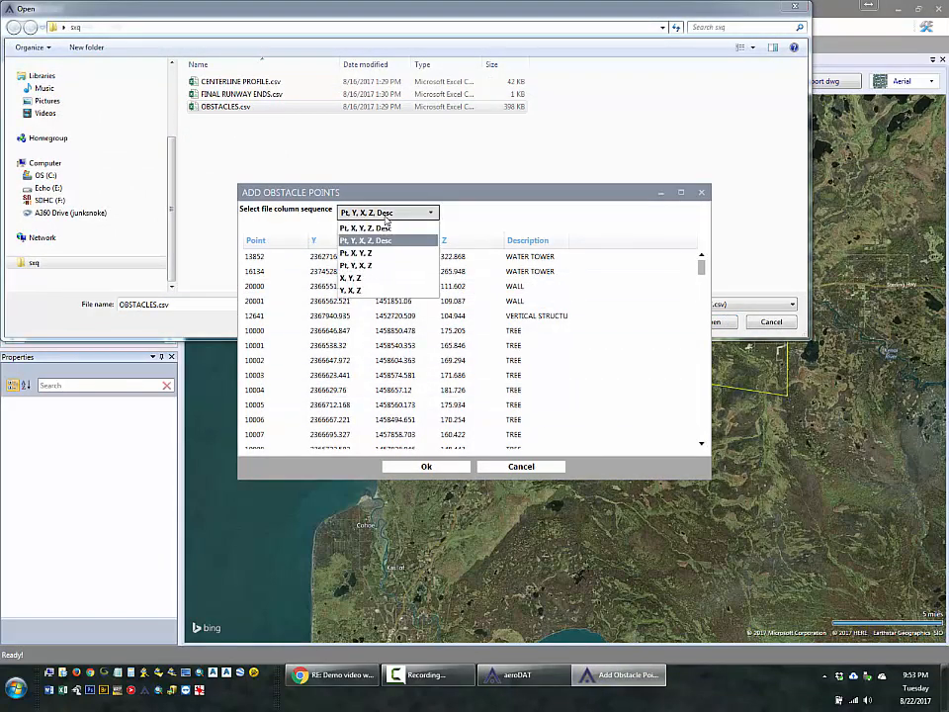
click(370, 240)
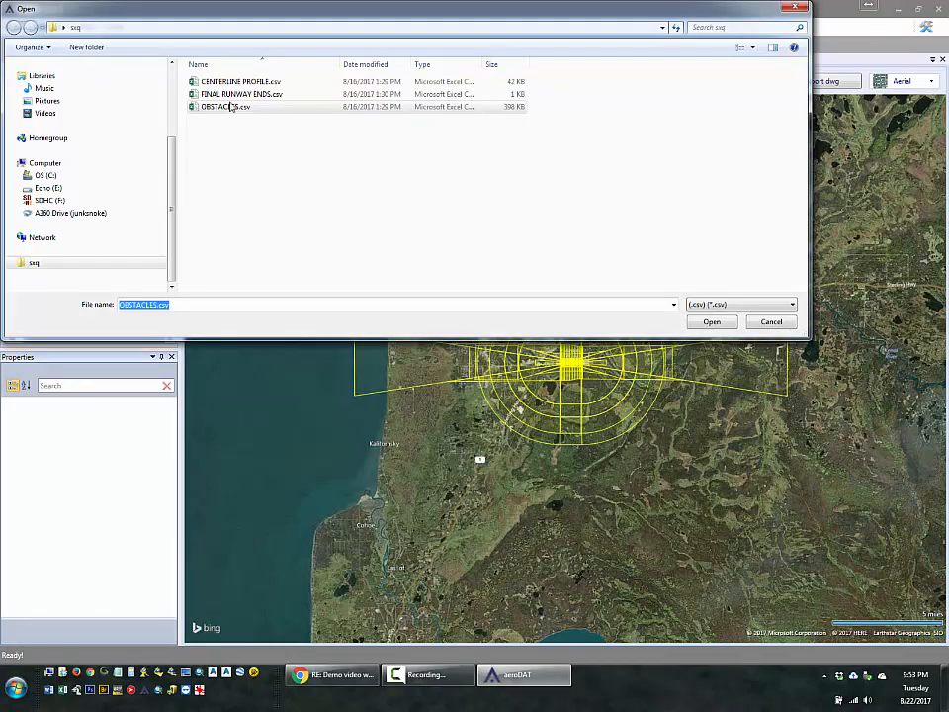
click(711, 321)
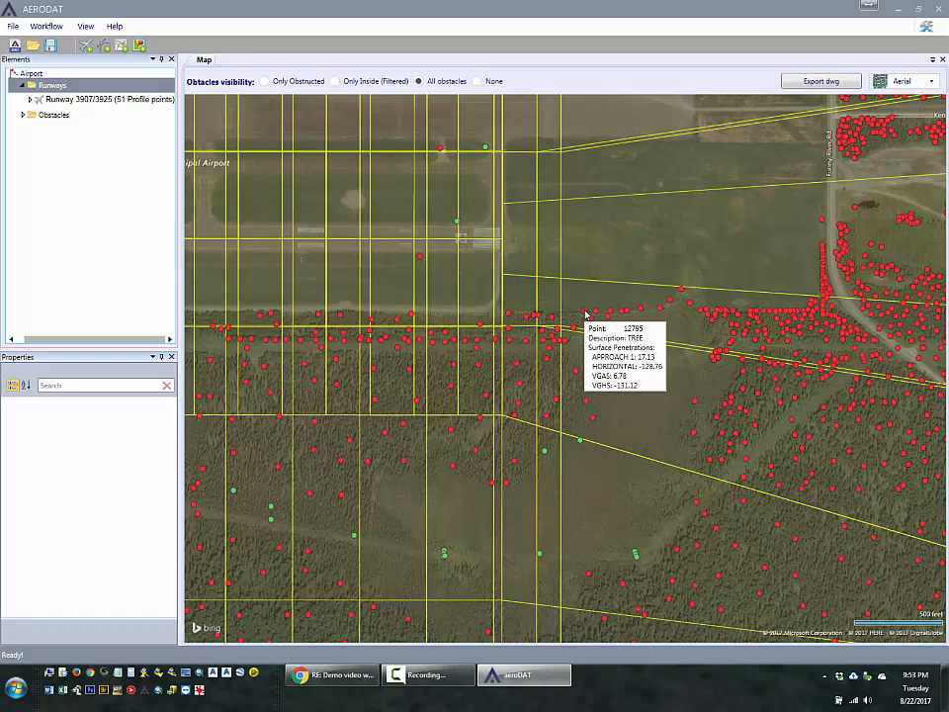
- Open Runway 3907/3925's obstacle data table listing 9248 analyzed obstacles
click(99, 99)
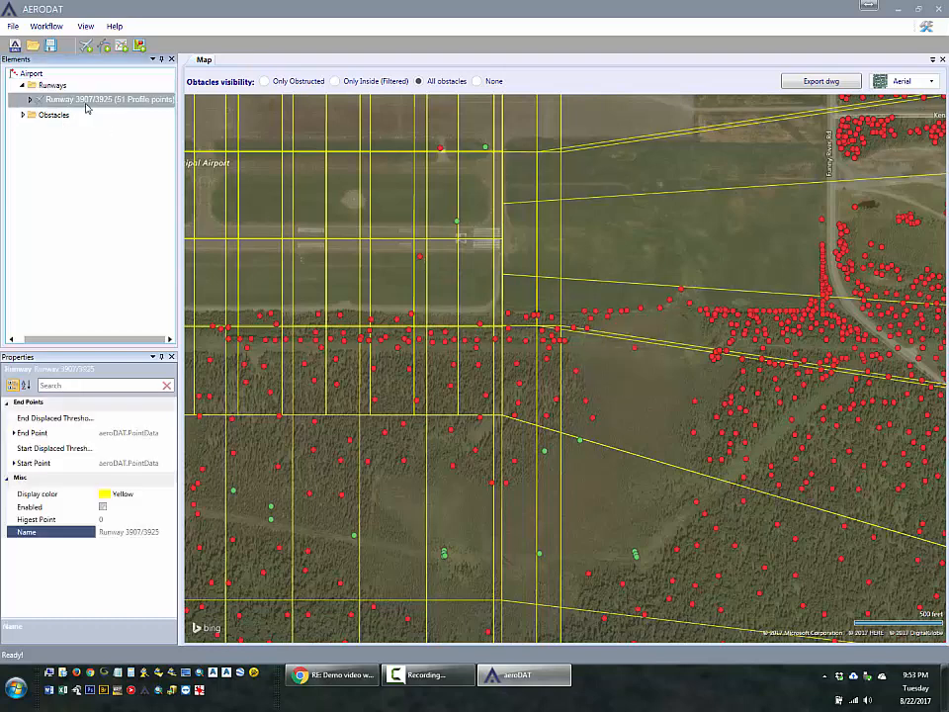
right_click(104, 99)
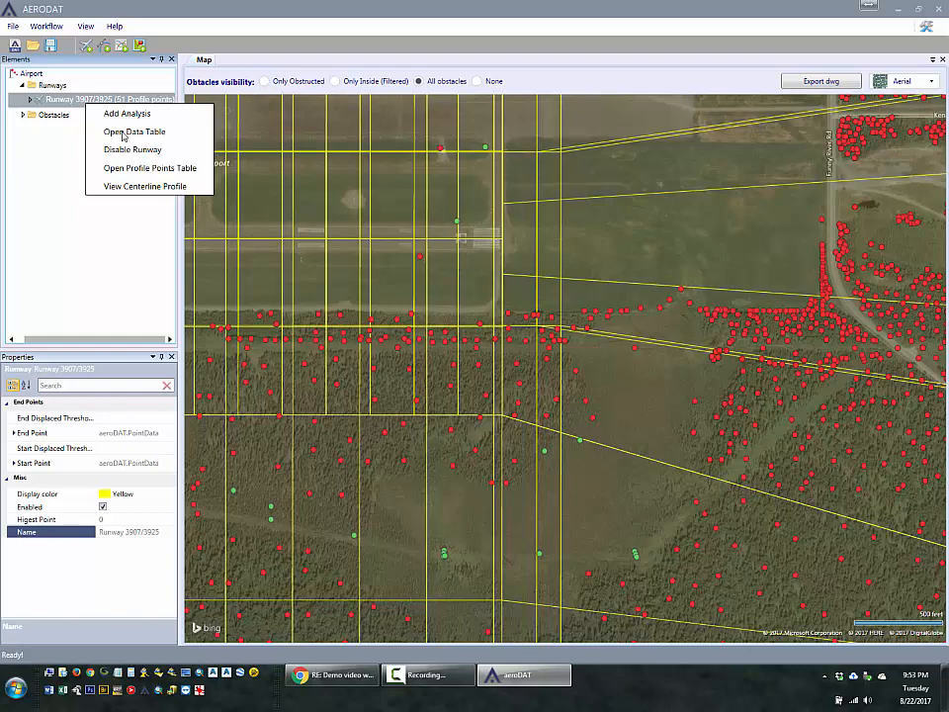
click(133, 131)
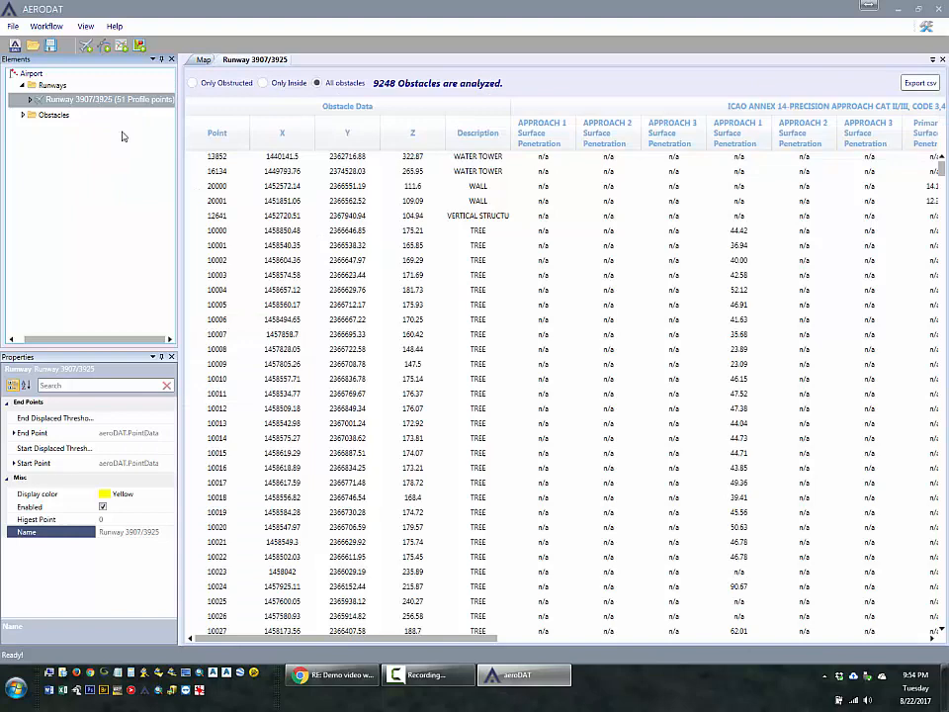
- Scroll the table right past the ICAO columns to the VGAS through VGCS penetration columns
click(216, 132)
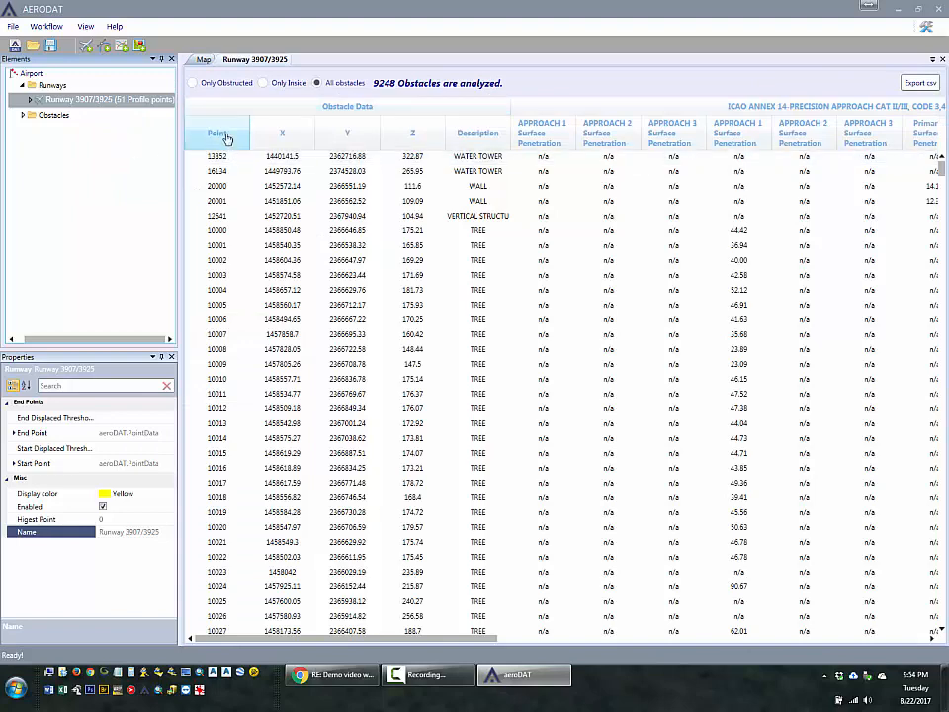
click(217, 133)
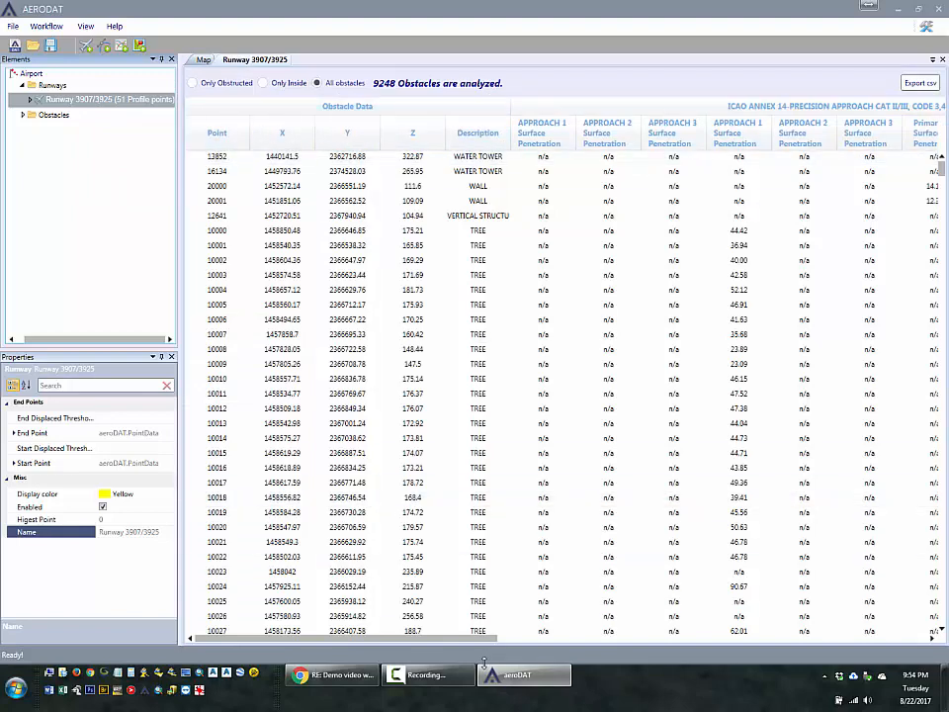
scroll(right, 3)
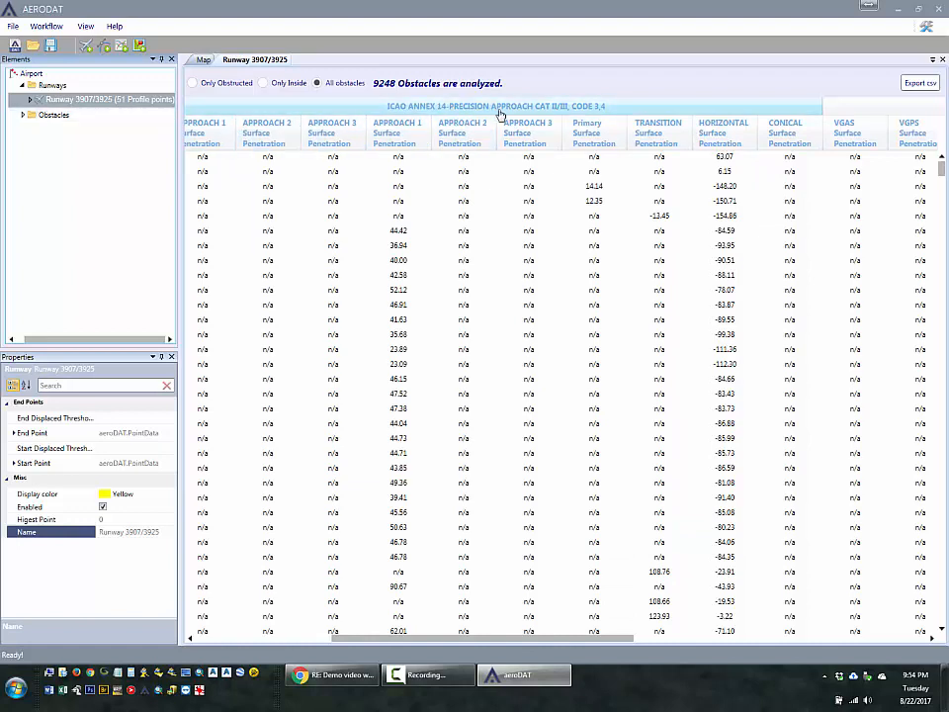
click(594, 200)
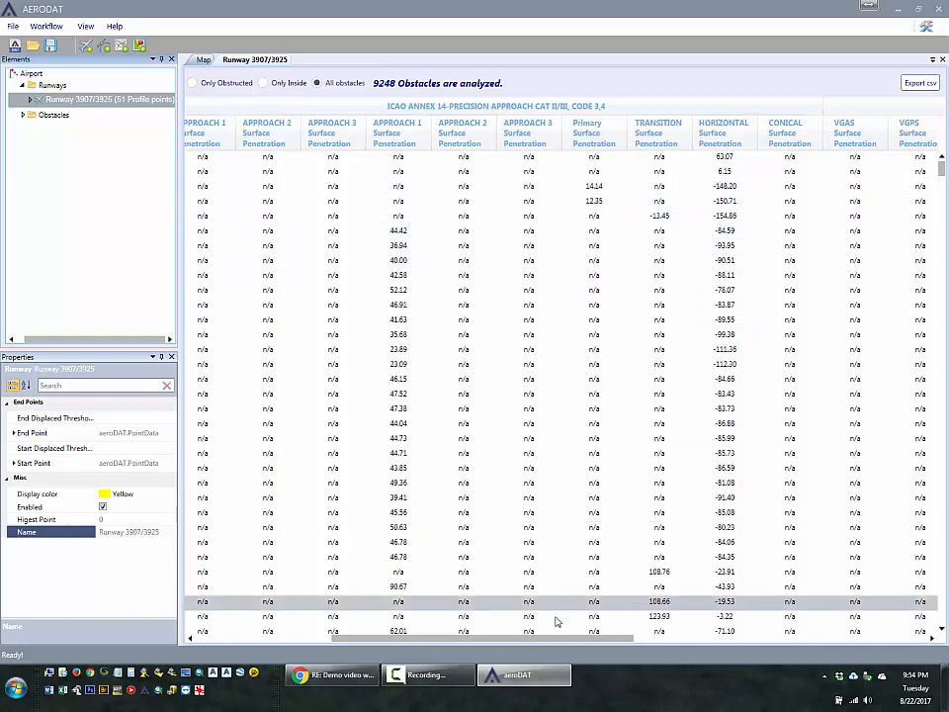
scroll(right, 3)
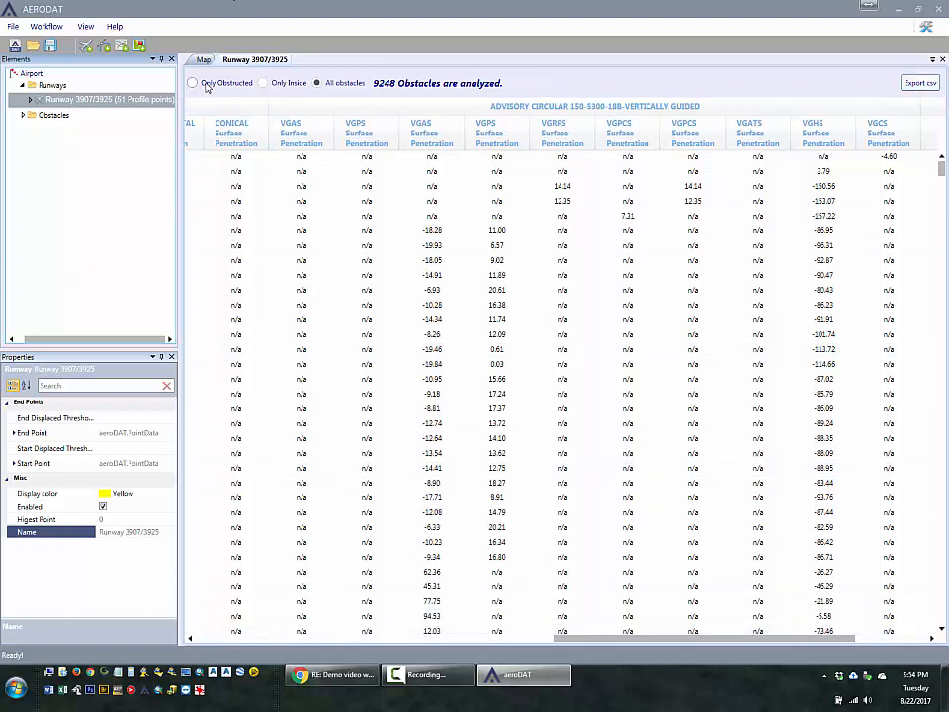
- Filter the table to the 9159 obstructing obstacles, then show the aerial map of obstacles and surfaces
click(193, 83)
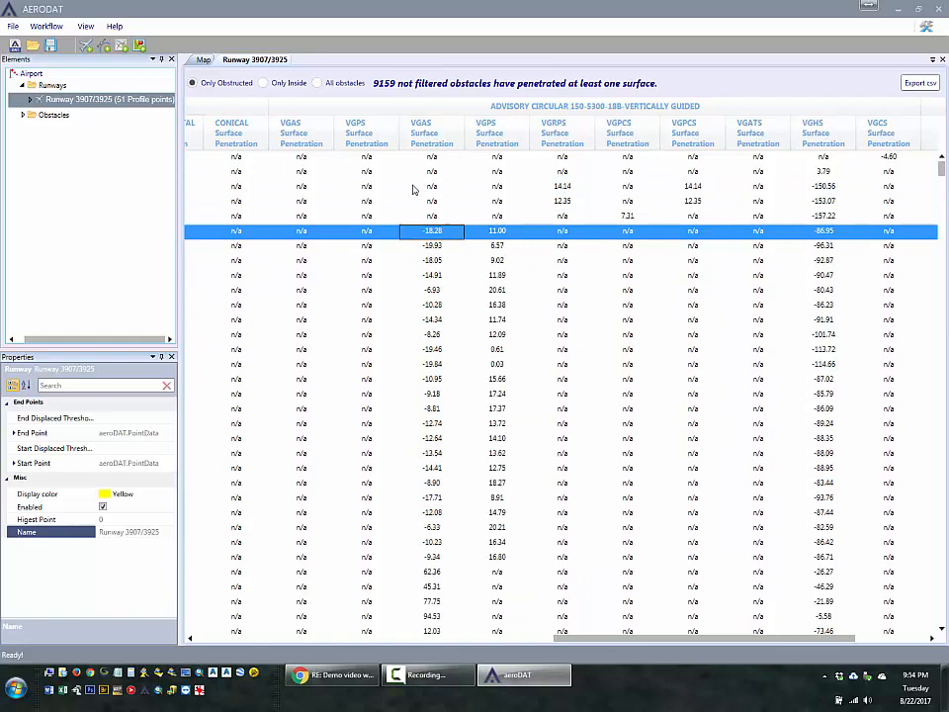
click(318, 82)
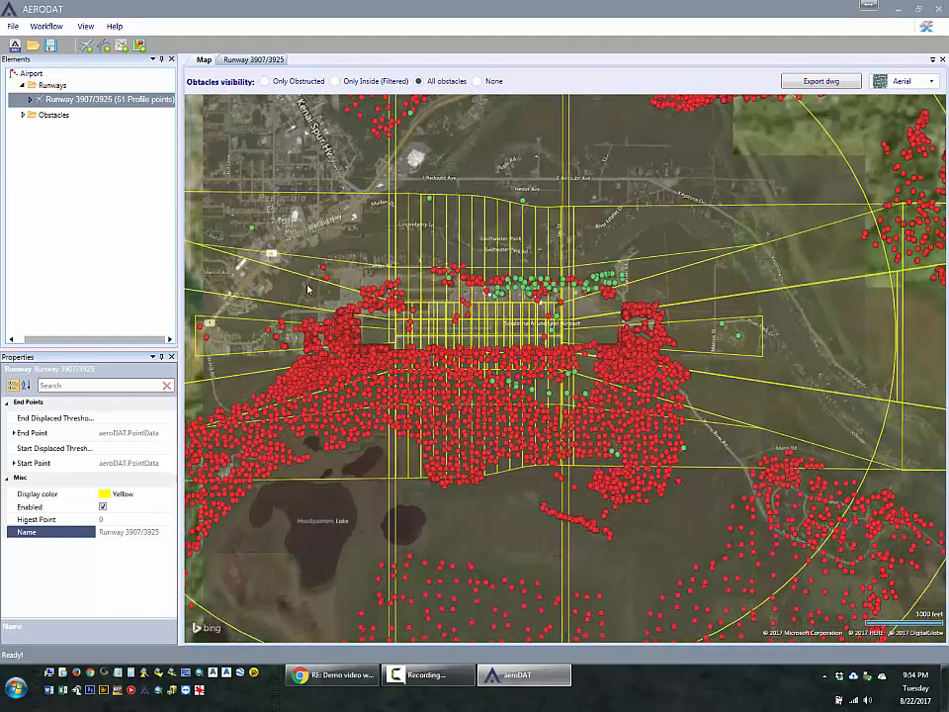
- Expand the runway and Advisory Circular nodes and open the VGAS surface cross-section view
click(22, 99)
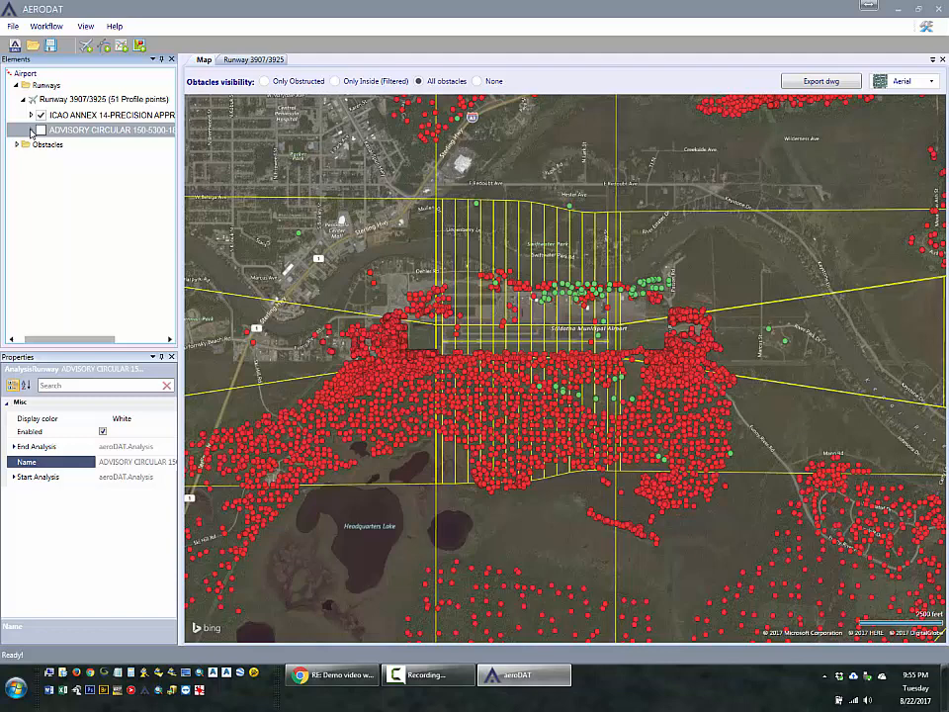
click(29, 129)
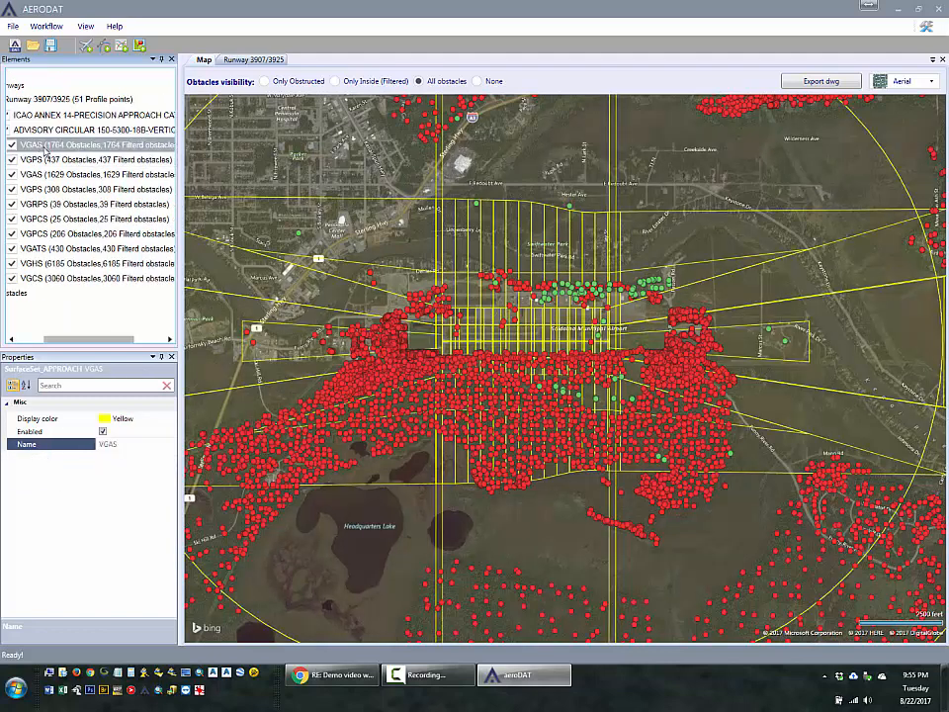
right_click(40, 160)
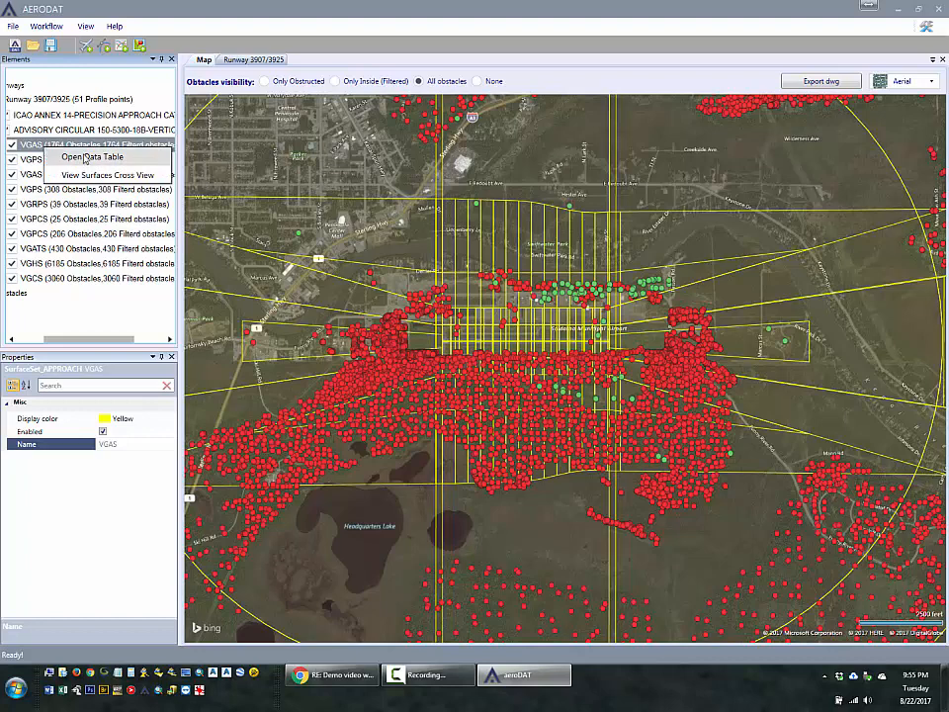
click(107, 175)
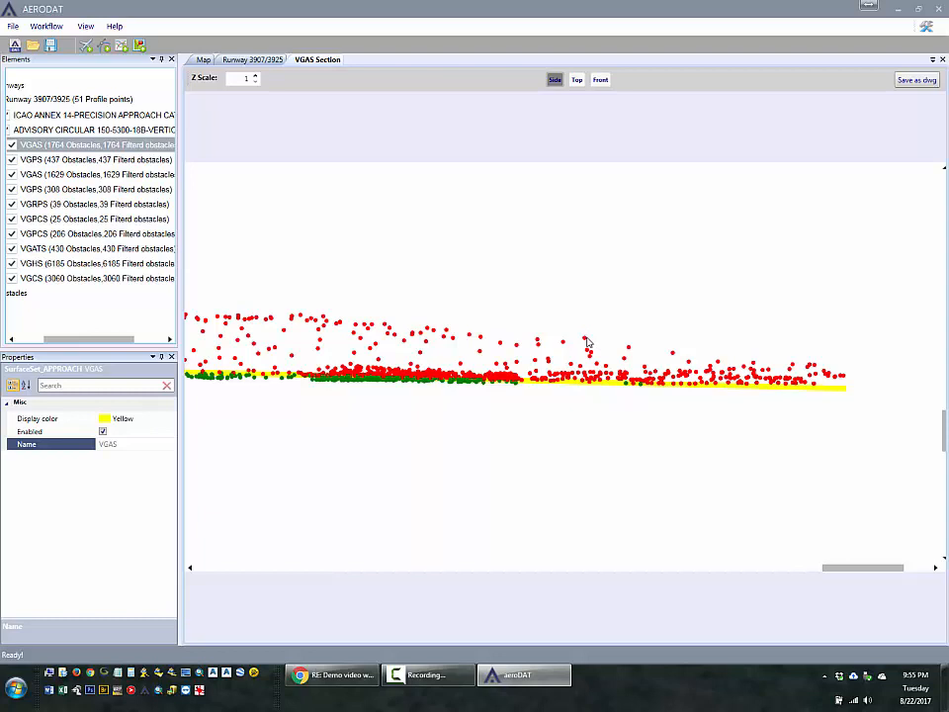
mouse_move(585, 343)
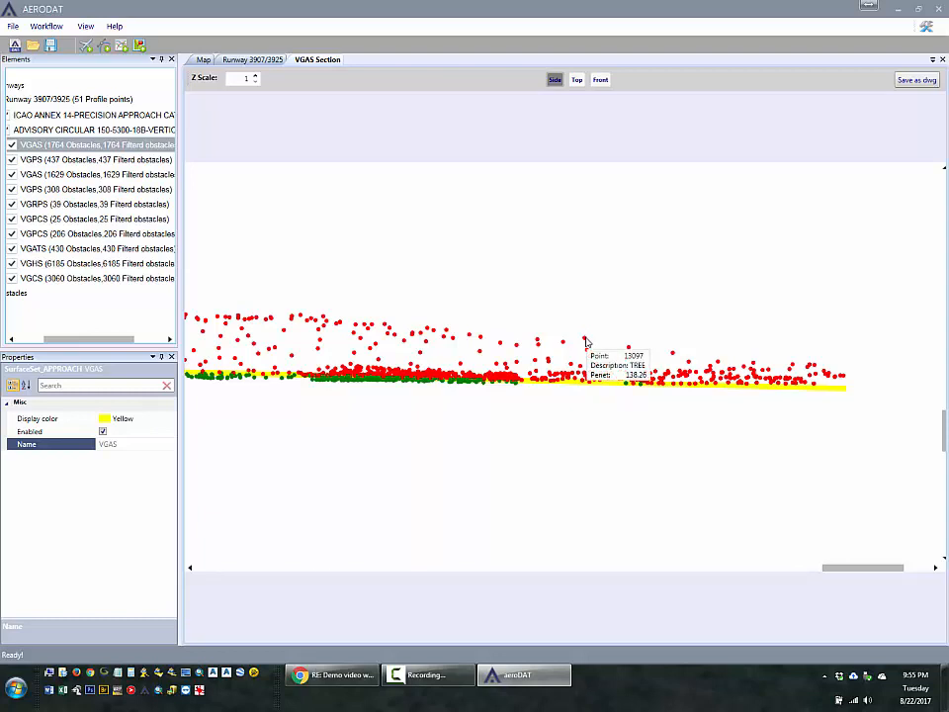
mouse_move(255, 79)
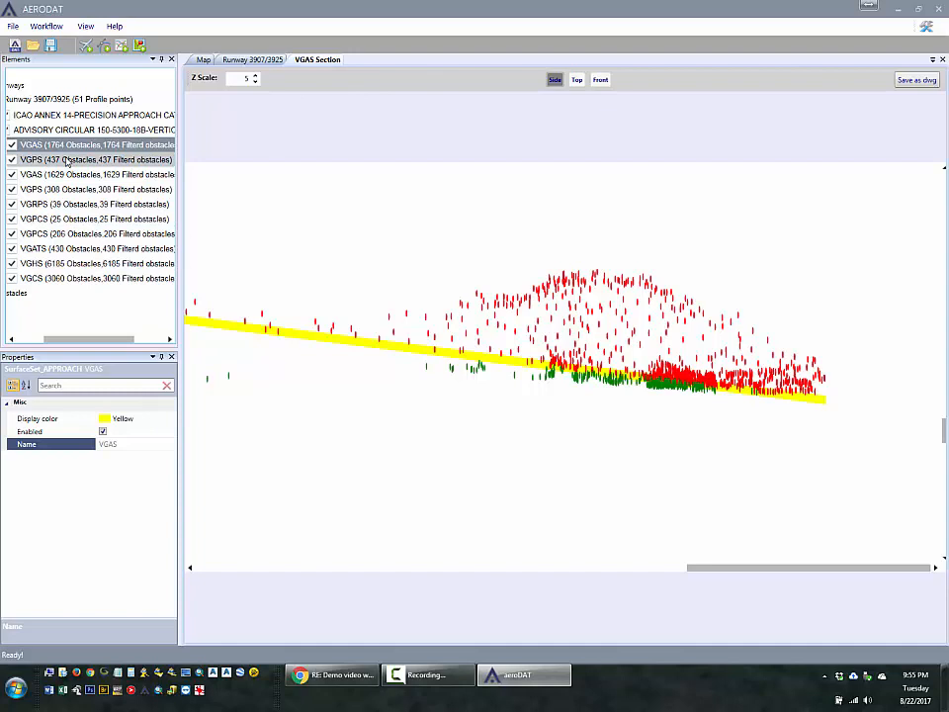
- Bring up the actions menu for the Advisory Circular 150-5300-18B analysis surfaces
right_click(92, 129)
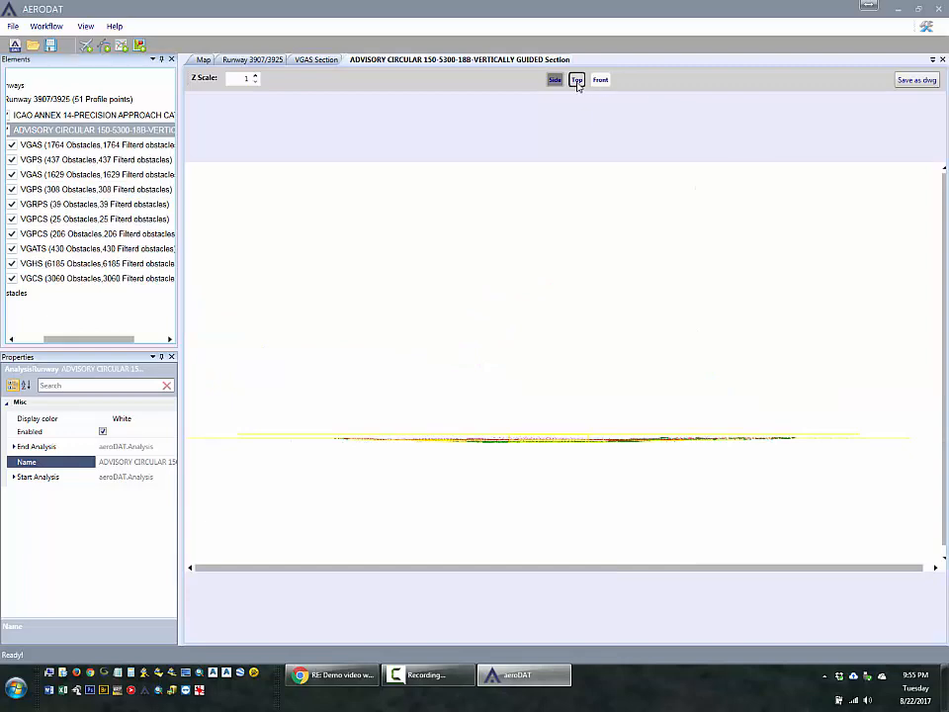
- View the advisory circular cross-section from the top and the front, then return to the map
click(577, 79)
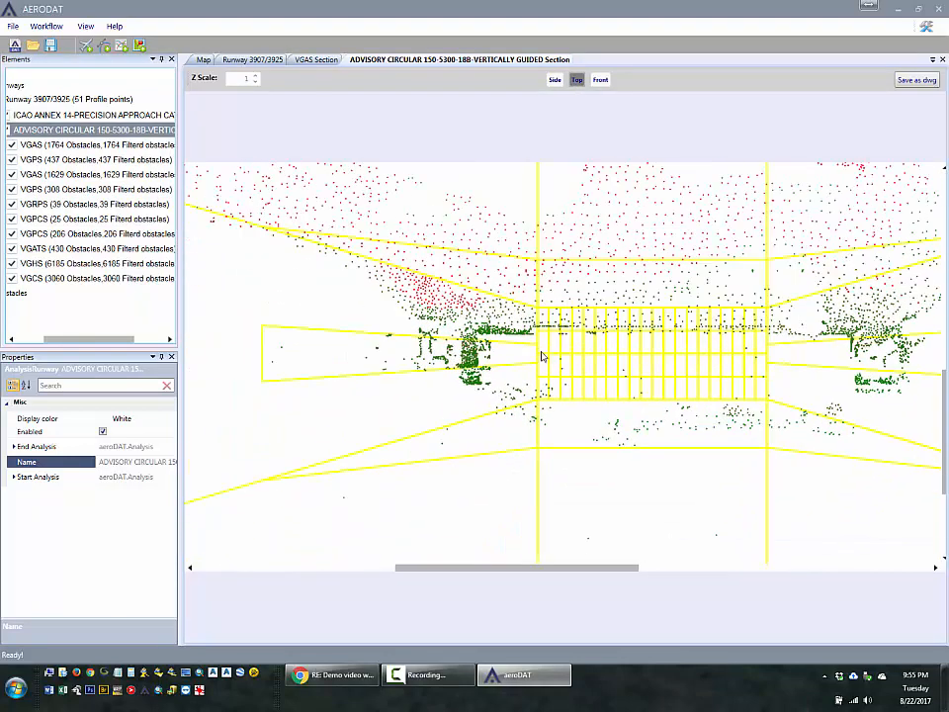
click(600, 79)
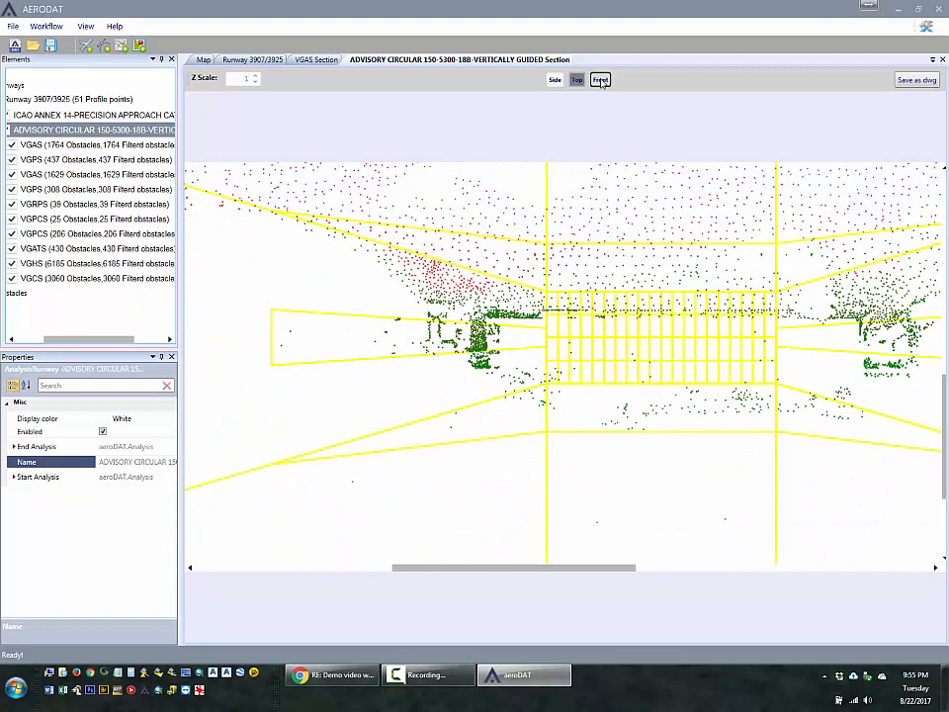
click(600, 79)
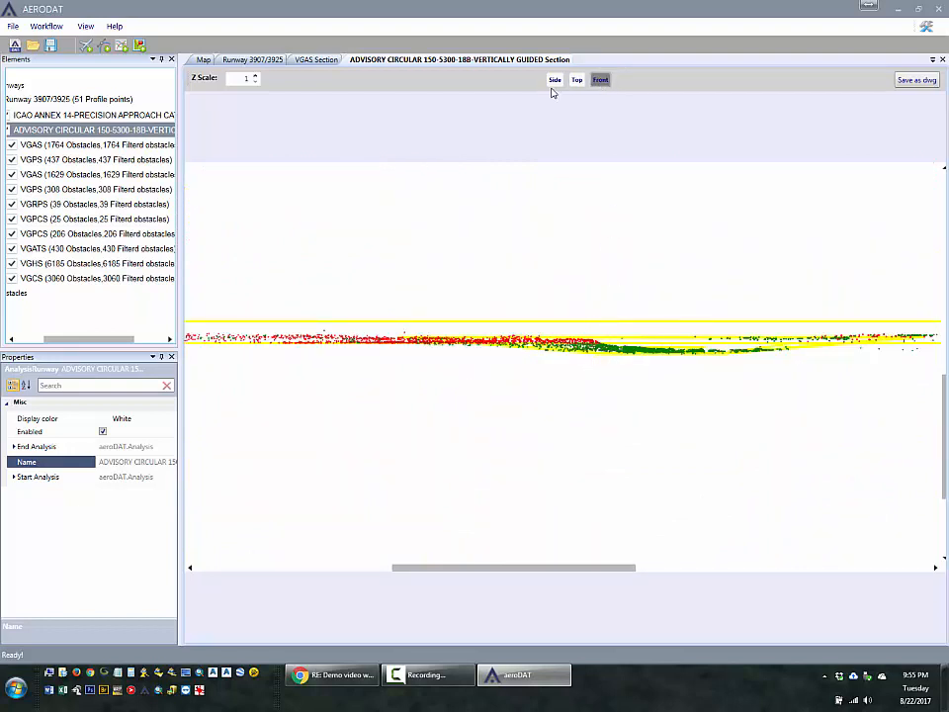
click(555, 79)
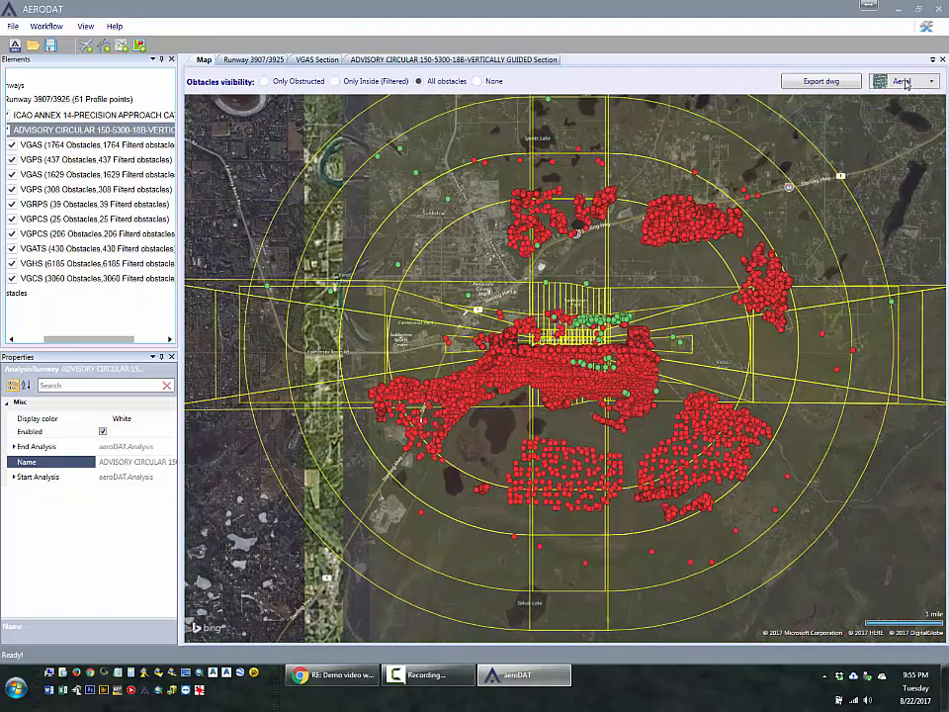
- Compare obstacles on Road and Aerial maps, recentre the airport, then return to the Runway 3907/3925 table
click(902, 81)
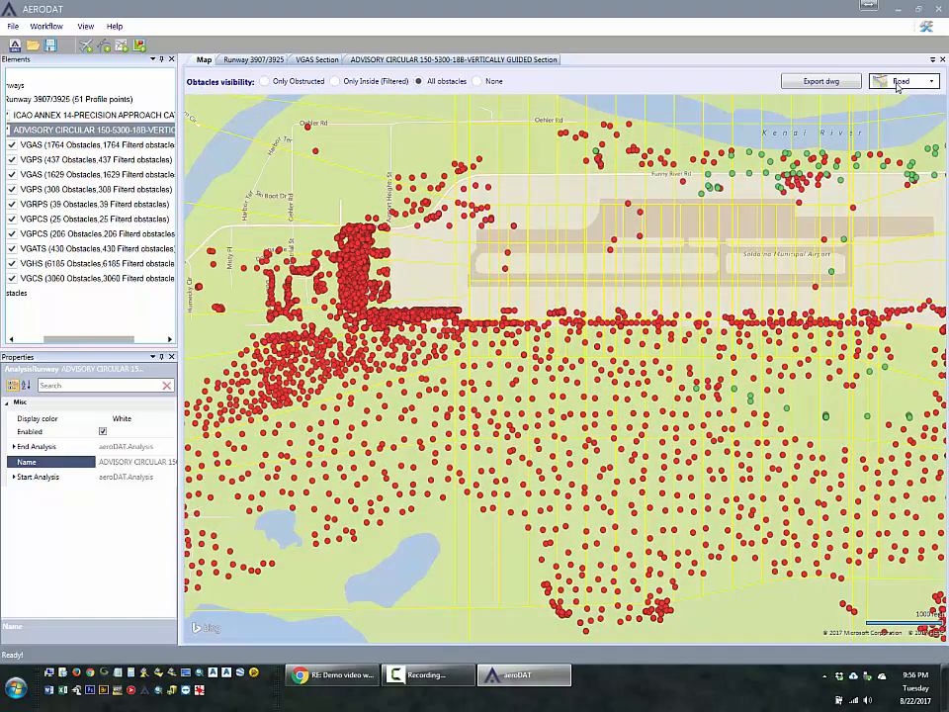
click(901, 80)
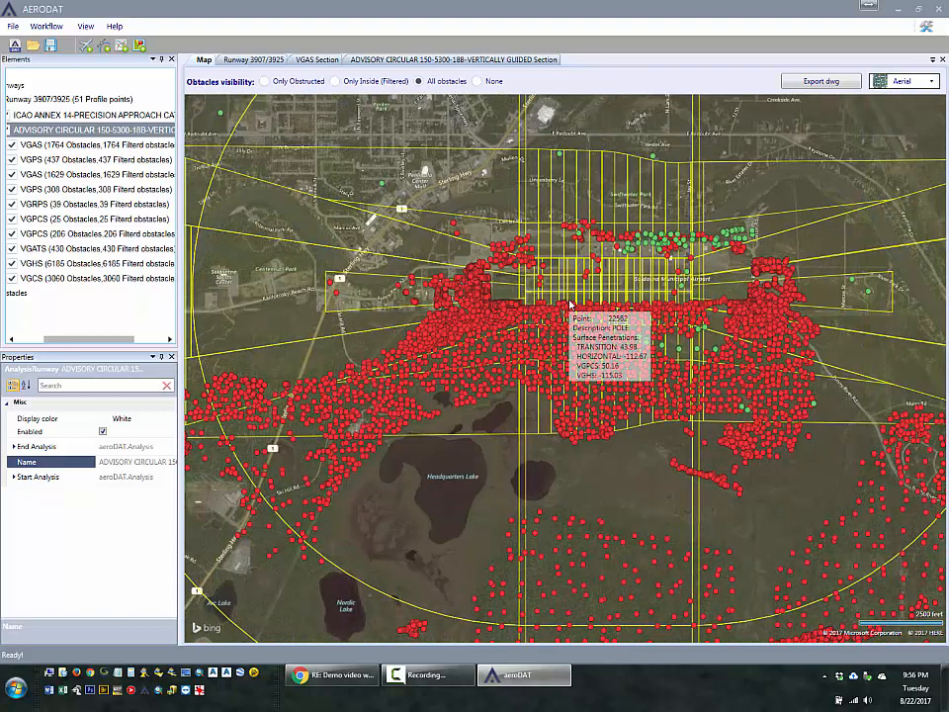
mouse_move(371, 300)
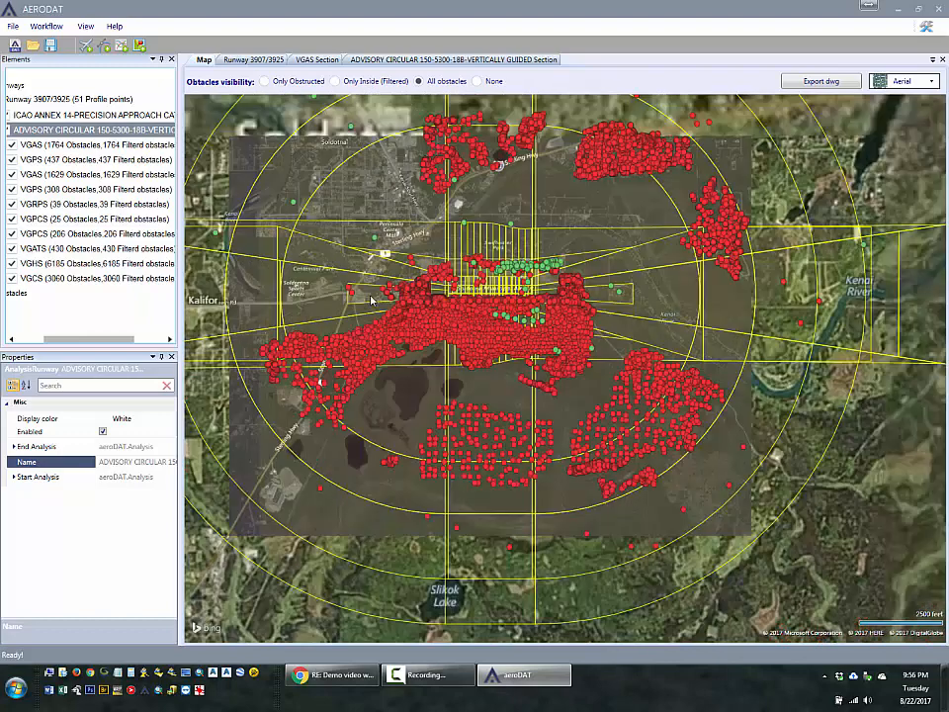
scroll(down, 3)
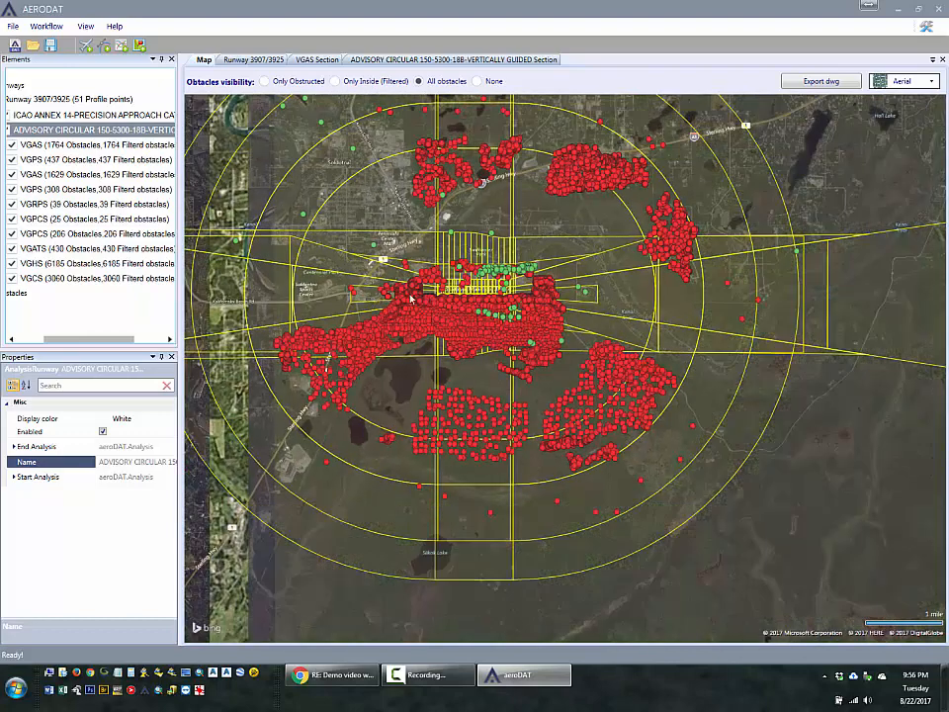
drag(411, 297, 509, 386)
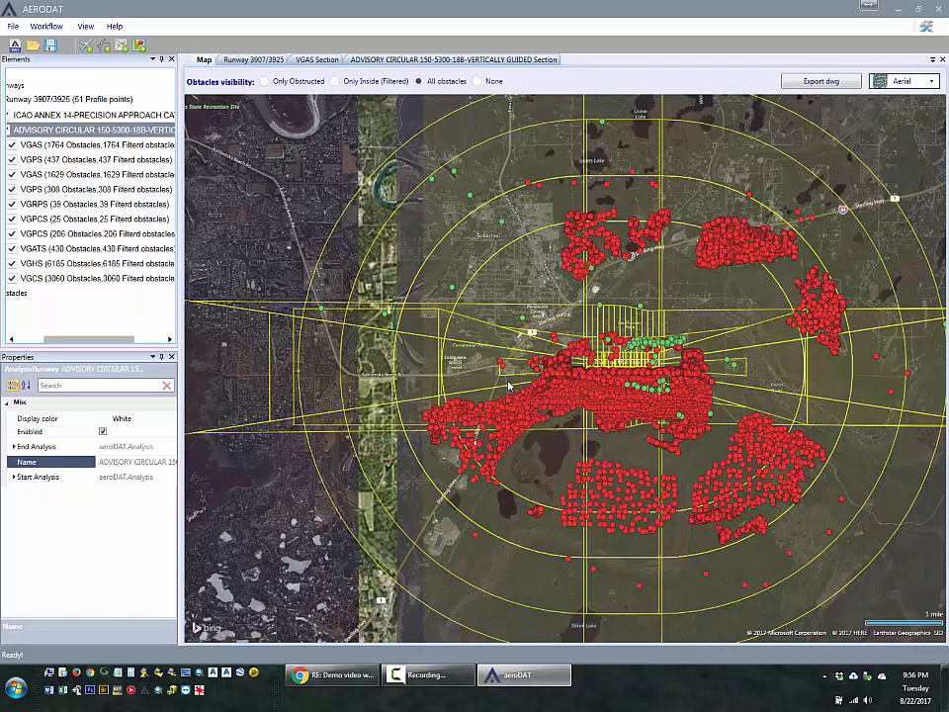
mouse_move(424, 181)
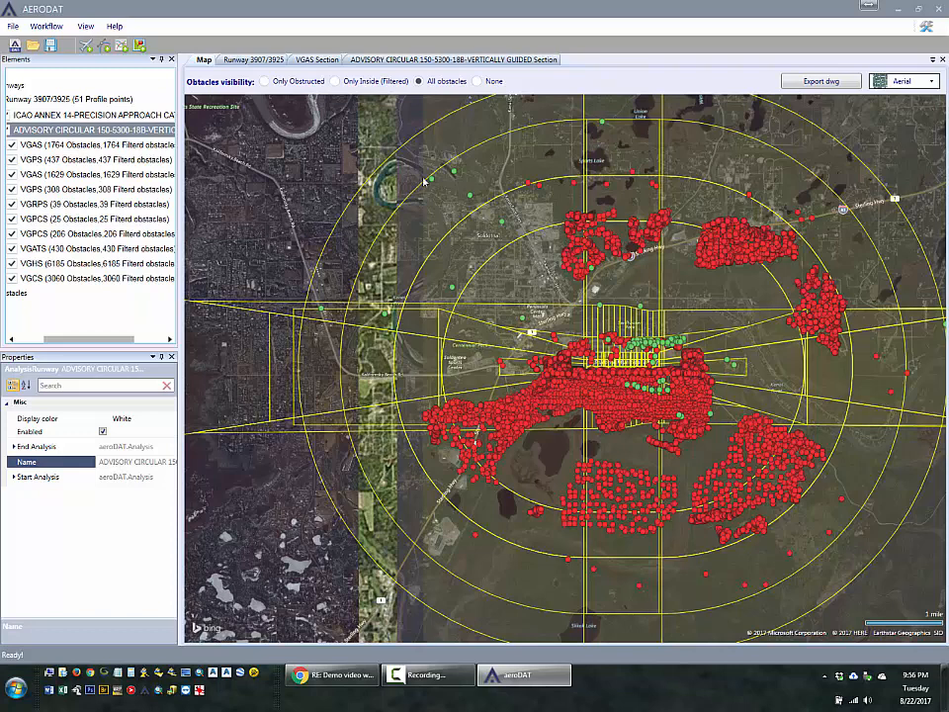
click(317, 59)
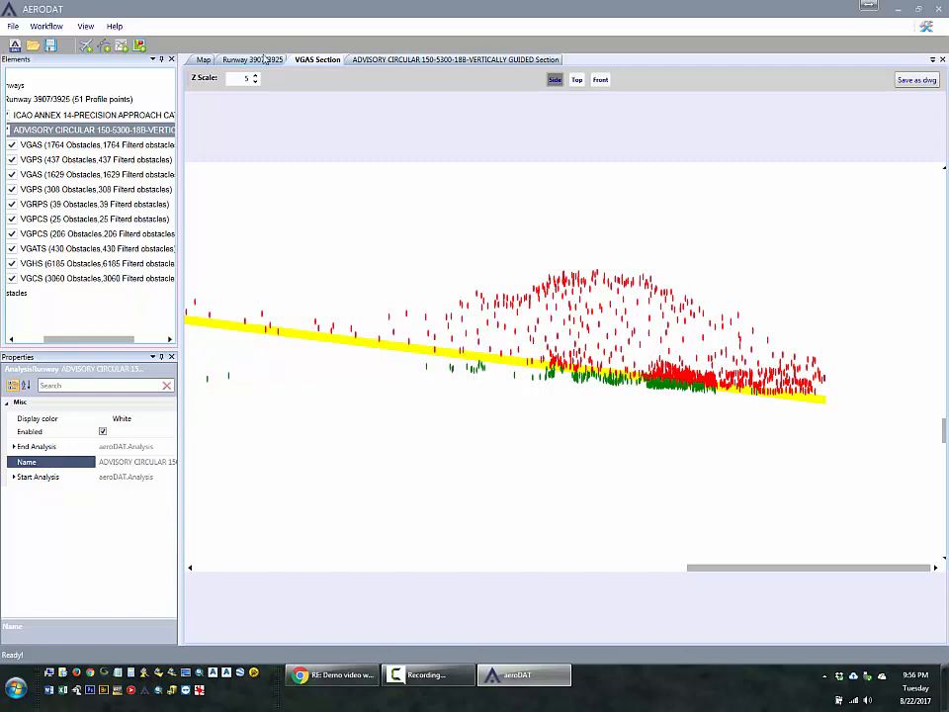
click(253, 59)
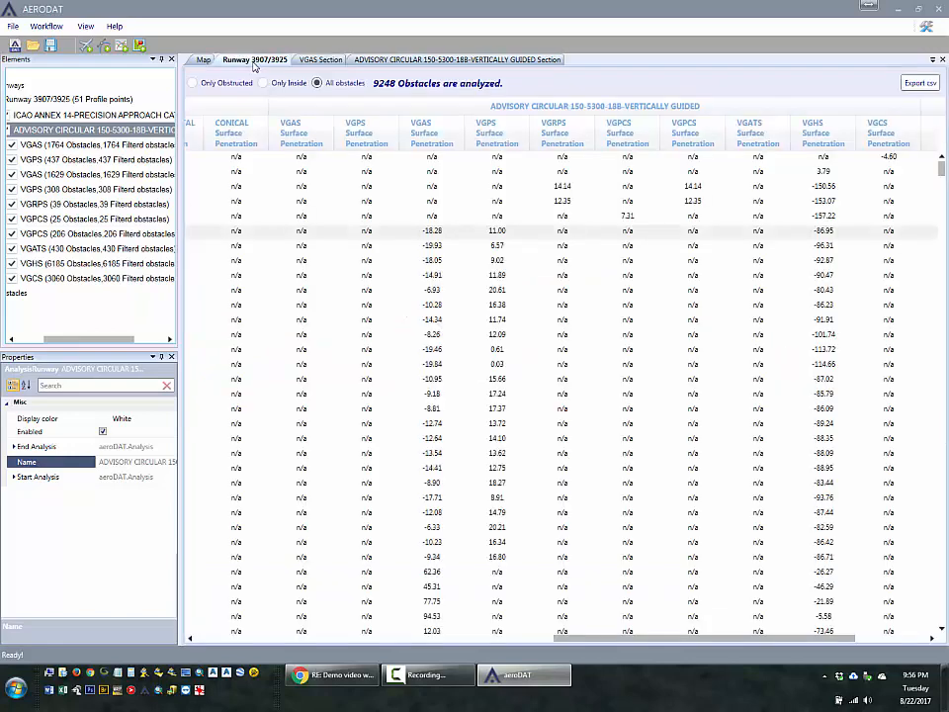